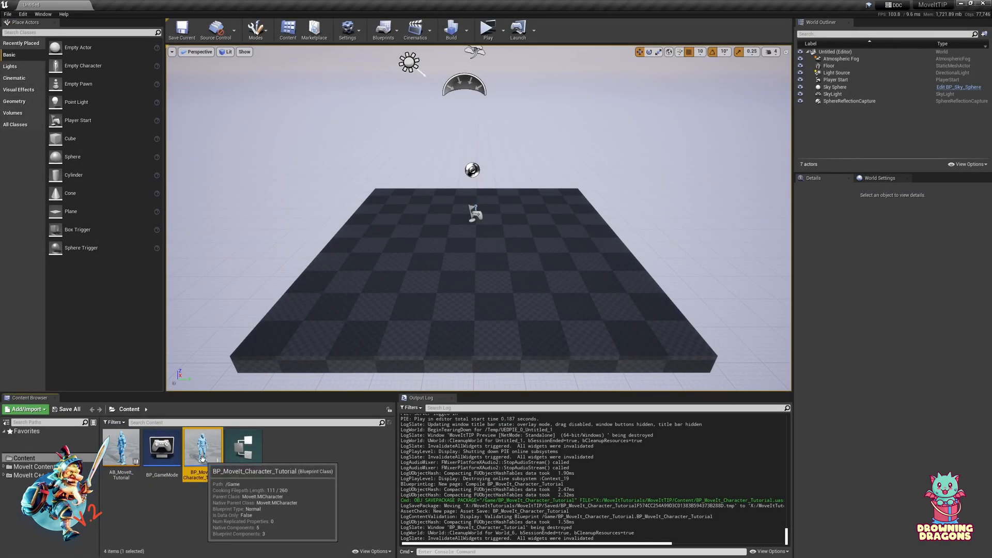
# - Open BP_MoveIt_Character_Tutorial and select its MICharacter Movement component
pyautogui.doubleClick(201, 444)
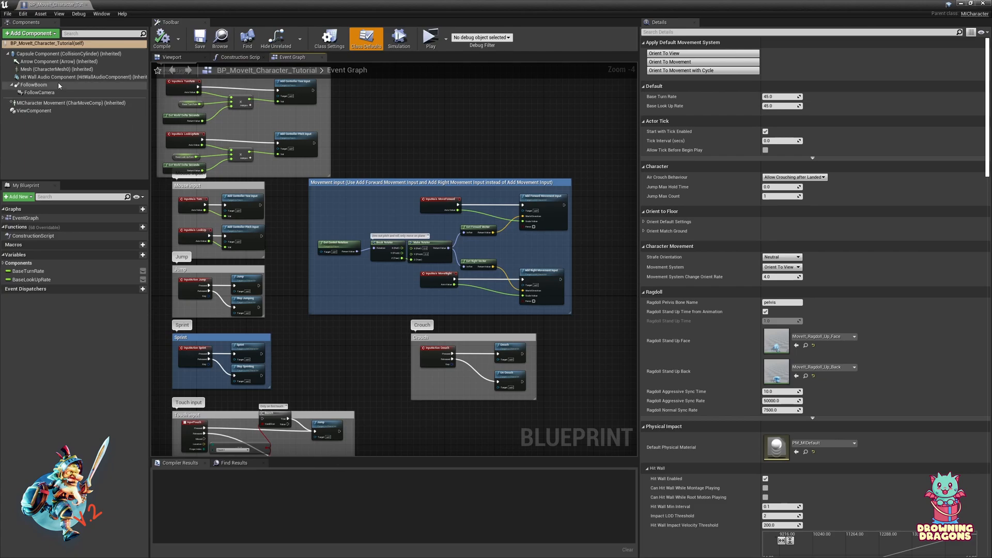
pyautogui.click(69, 102)
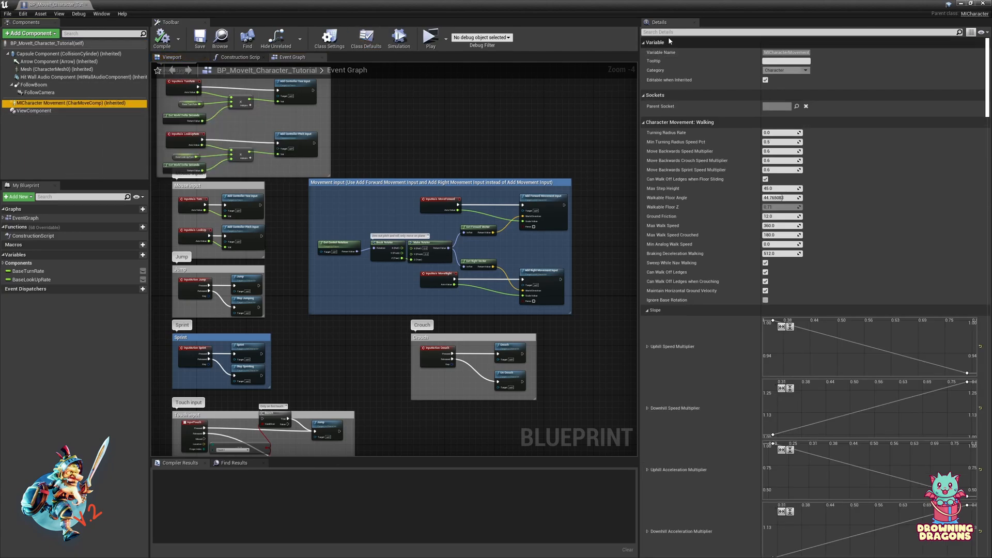
# - Filter the movement settings to 'pivot' and set Pivot Type to Acceleration
pyautogui.write('pivot')
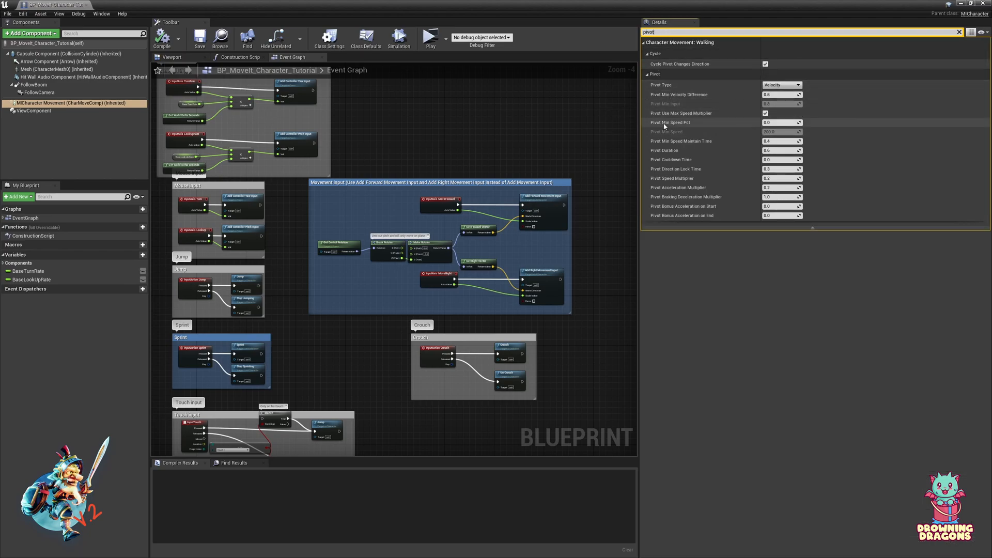
pyautogui.moveTo(662, 85)
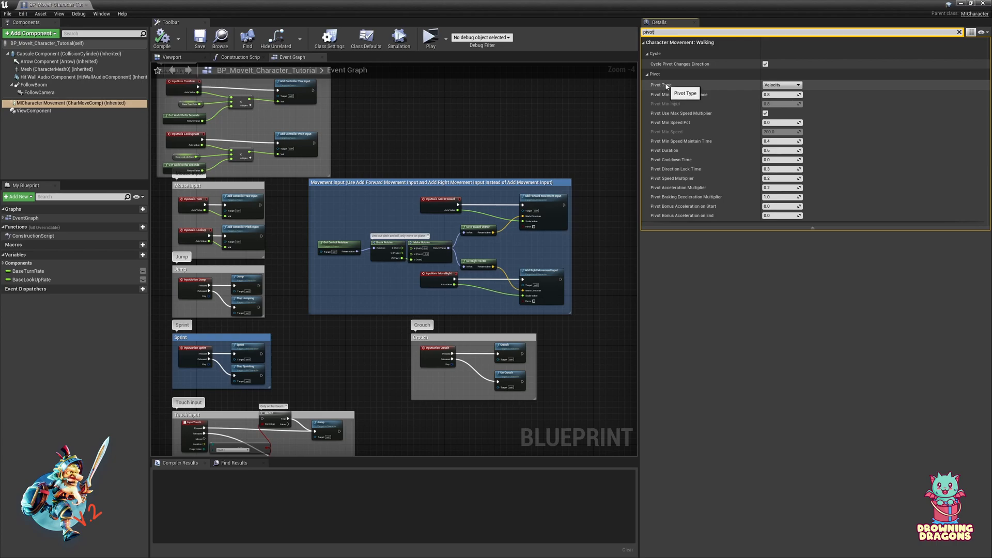
pyautogui.moveTo(782, 85)
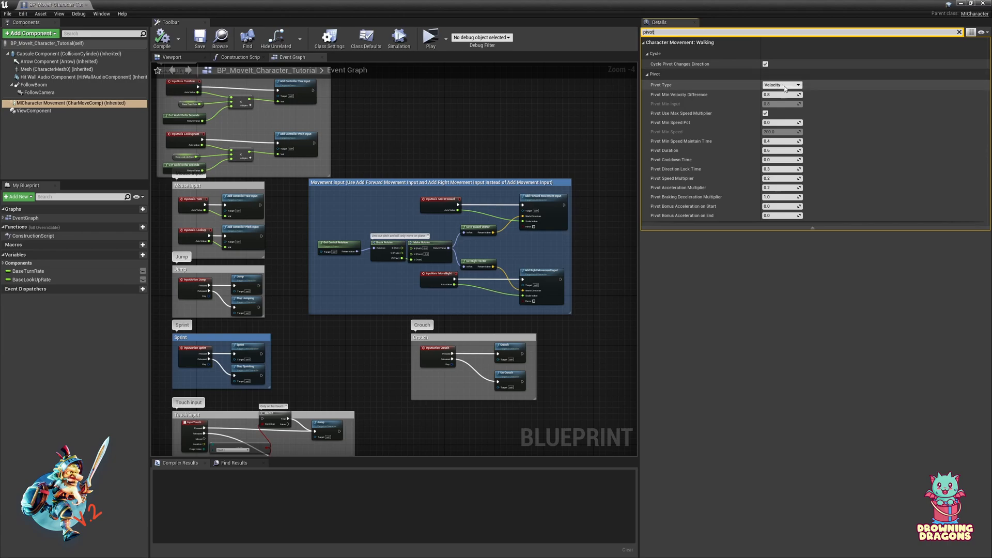
pyautogui.moveTo(781, 85)
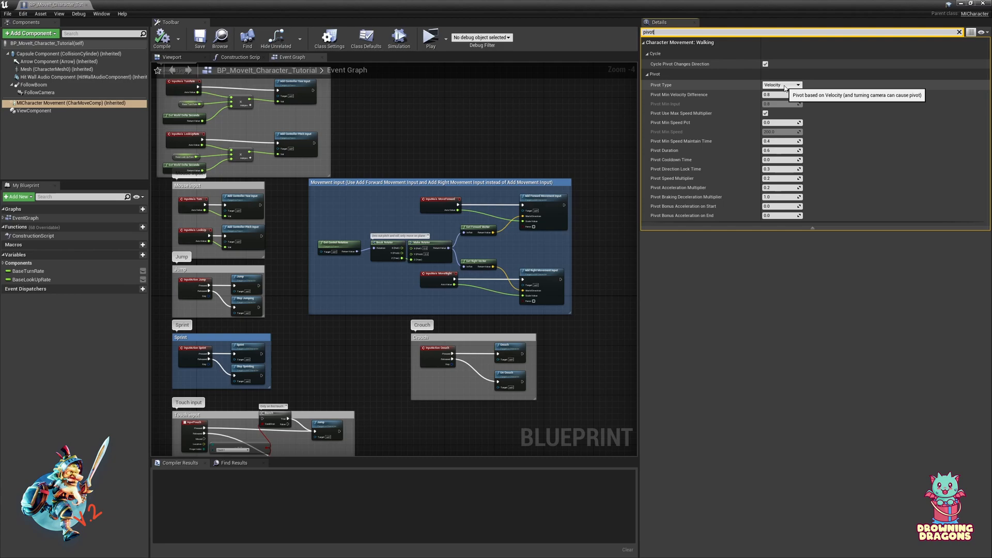
pyautogui.click(799, 85)
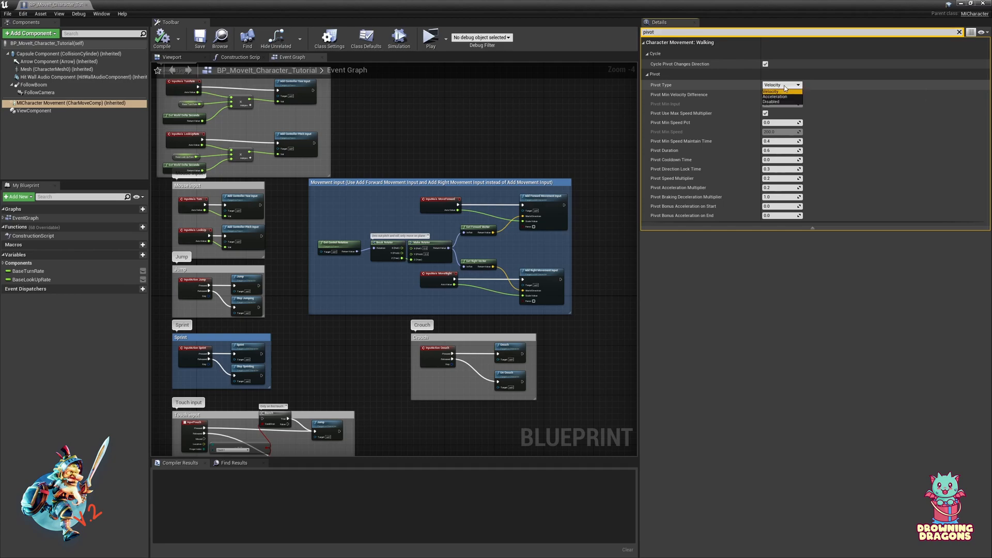
pyautogui.click(774, 97)
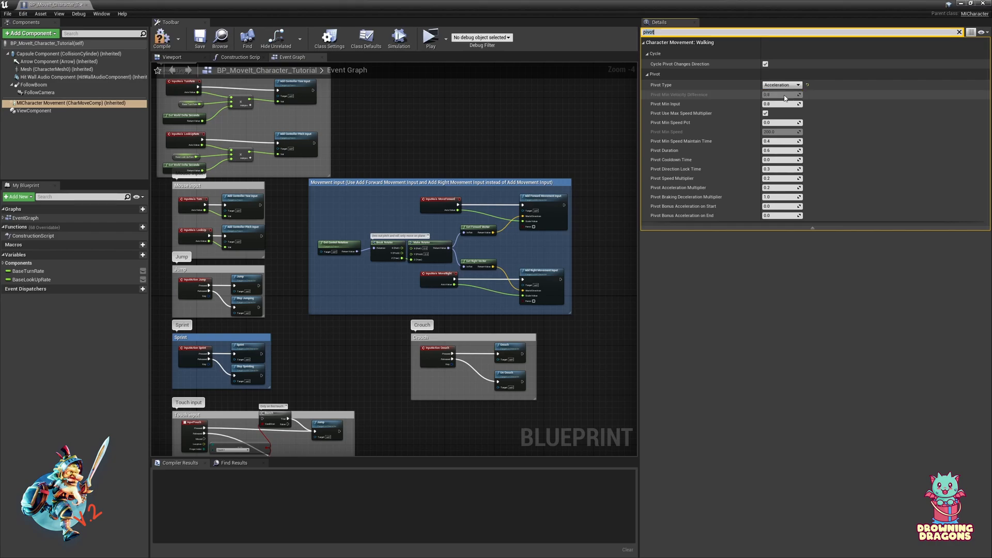
pyautogui.moveTo(661, 85)
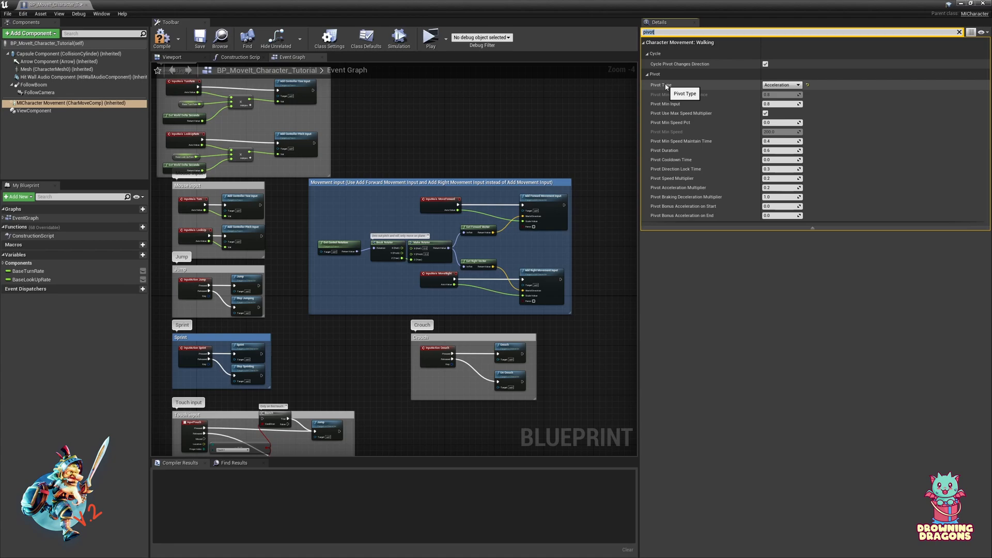
pyautogui.moveTo(784, 89)
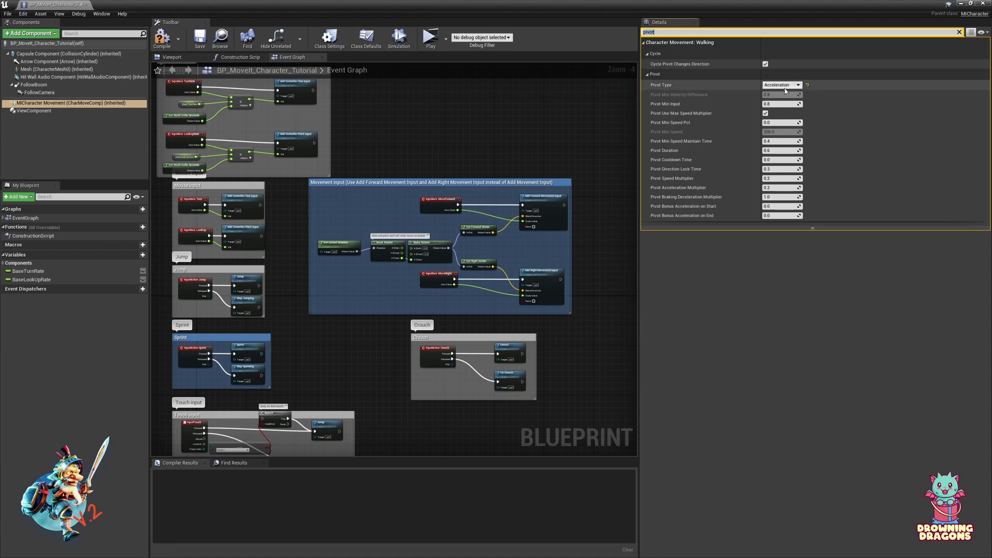
pyautogui.moveTo(734, 85)
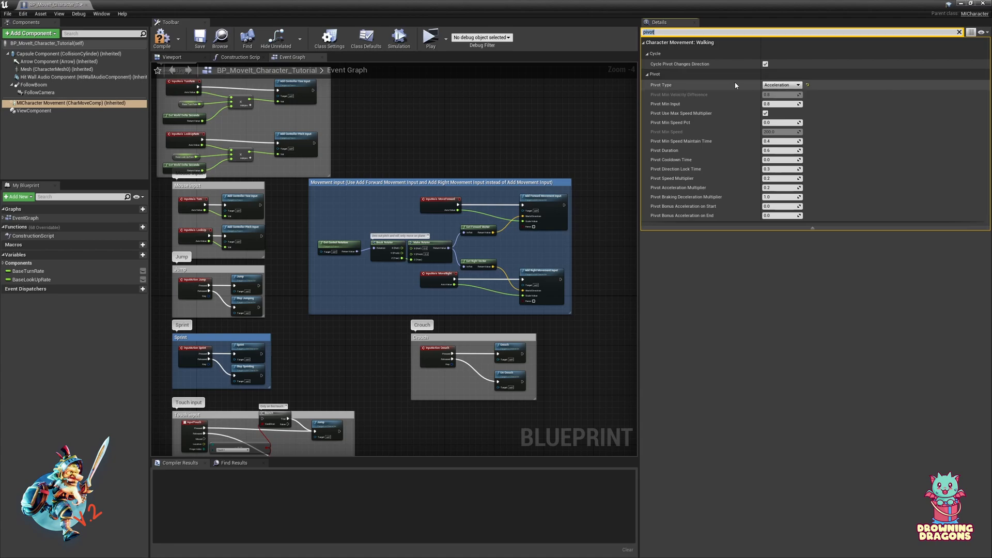
pyautogui.click(797, 85)
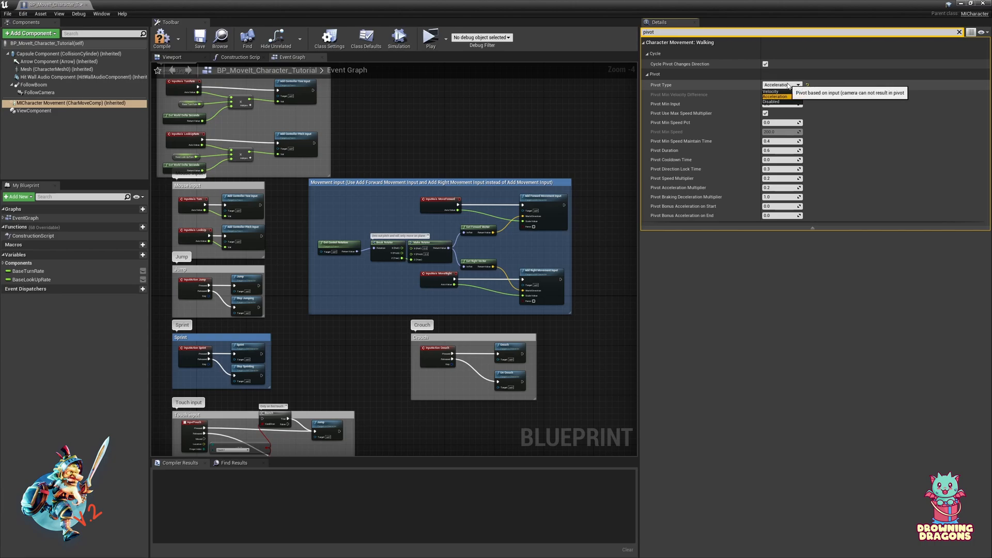
pyautogui.moveTo(769, 91)
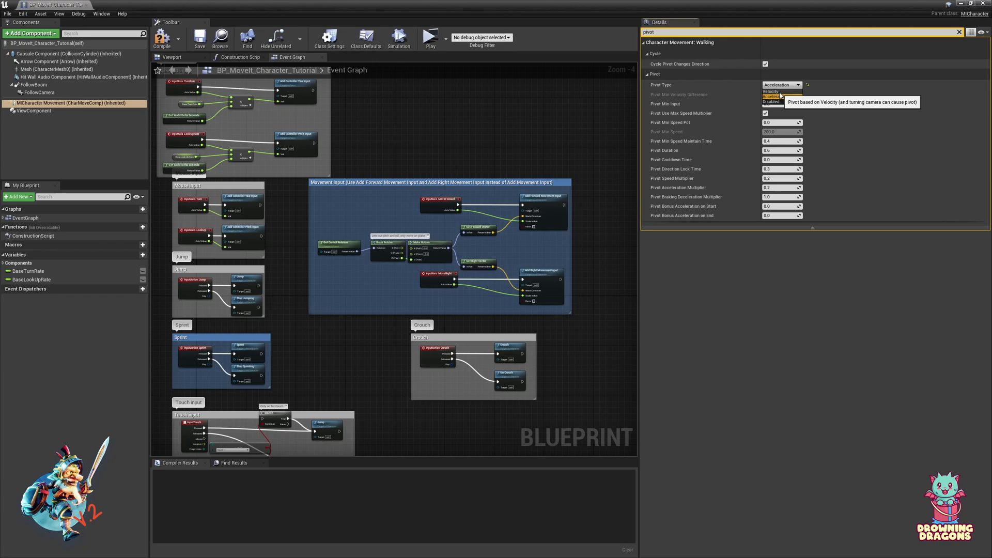
# - Cycle Pivot Type through Velocity, Acceleration and Disabled, ending on Velocity
pyautogui.click(769, 91)
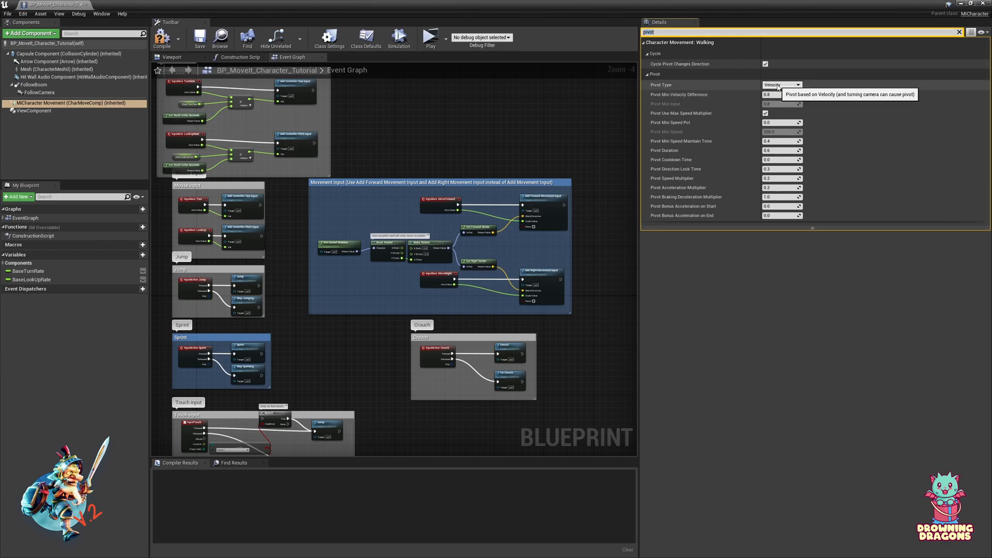
pyautogui.click(781, 84)
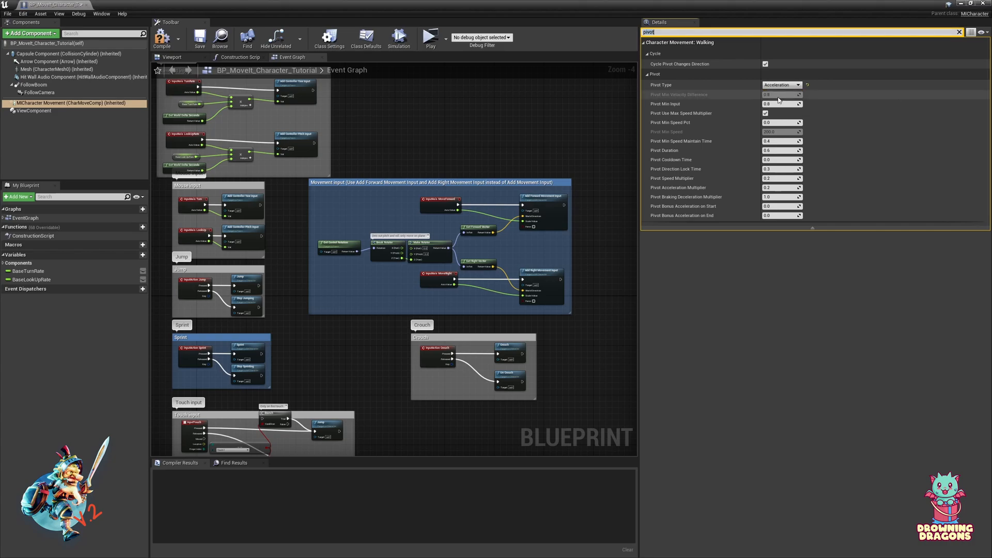
pyautogui.moveTo(717, 97)
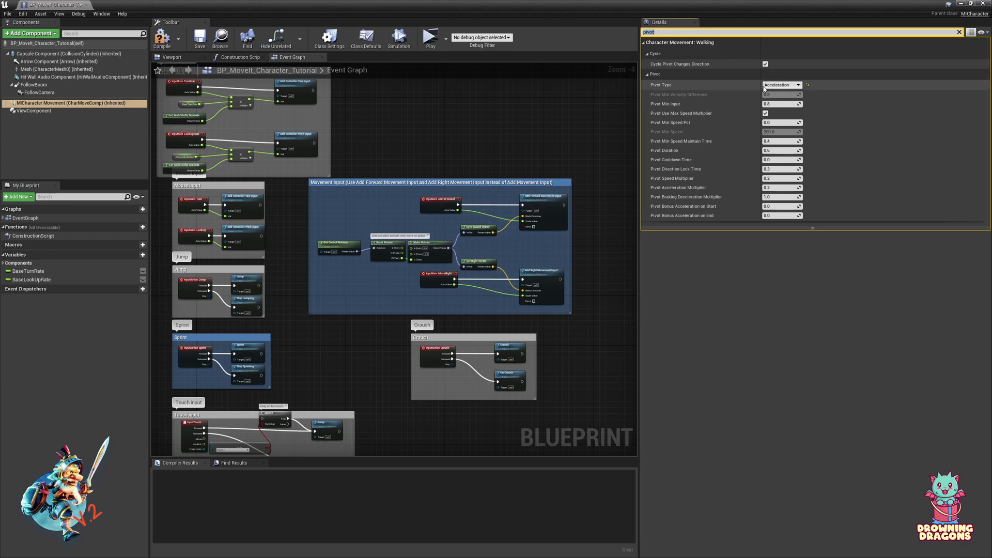
pyautogui.click(781, 85)
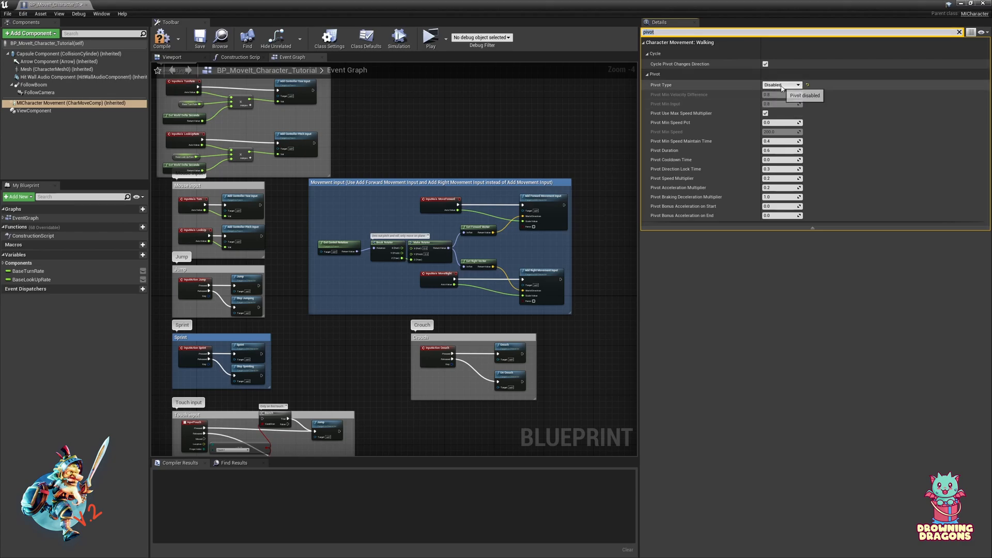
pyautogui.click(780, 84)
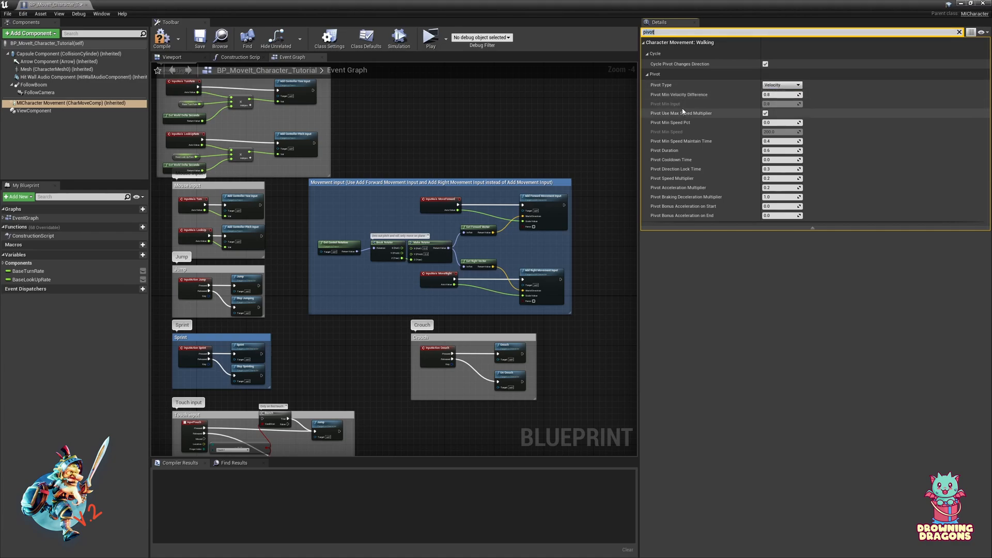
pyautogui.moveTo(781, 85)
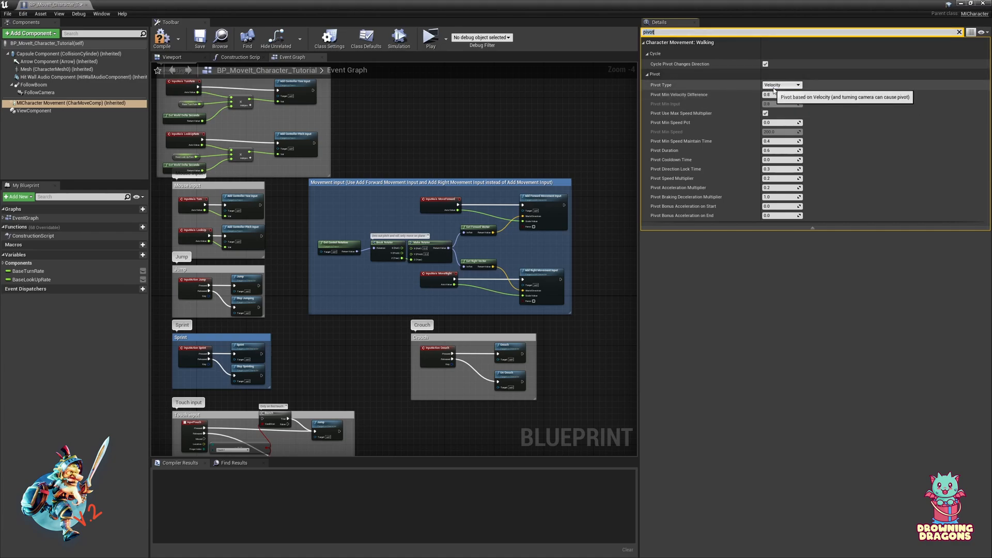
pyautogui.moveTo(752, 87)
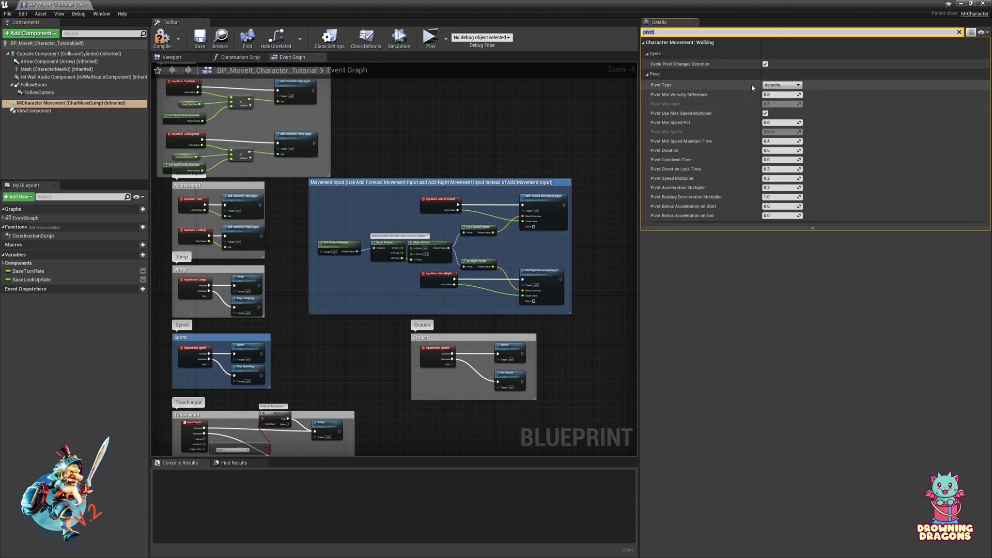
# - Switch Pivot Type to Acceleration so Pivot Min Input becomes editable
pyautogui.click(781, 84)
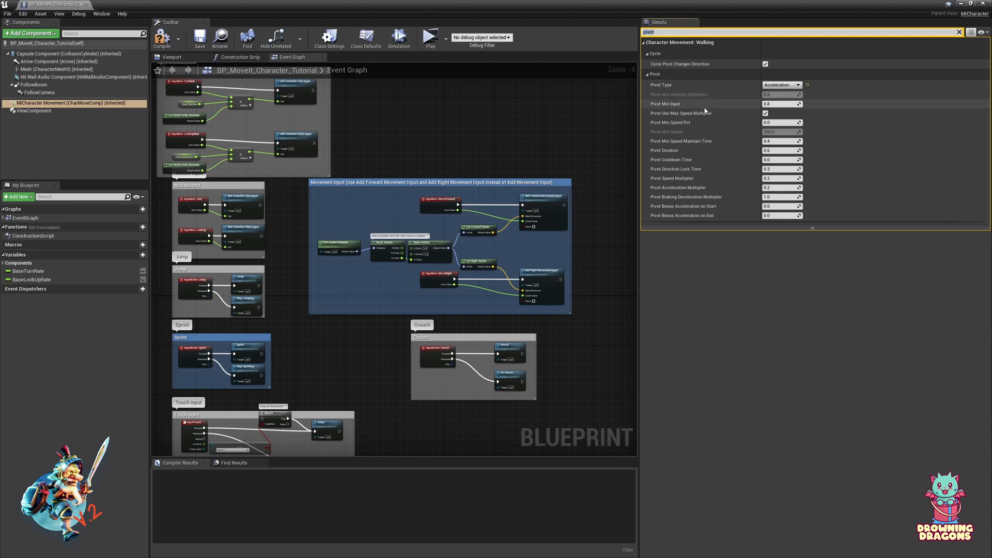
pyautogui.moveTo(689, 102)
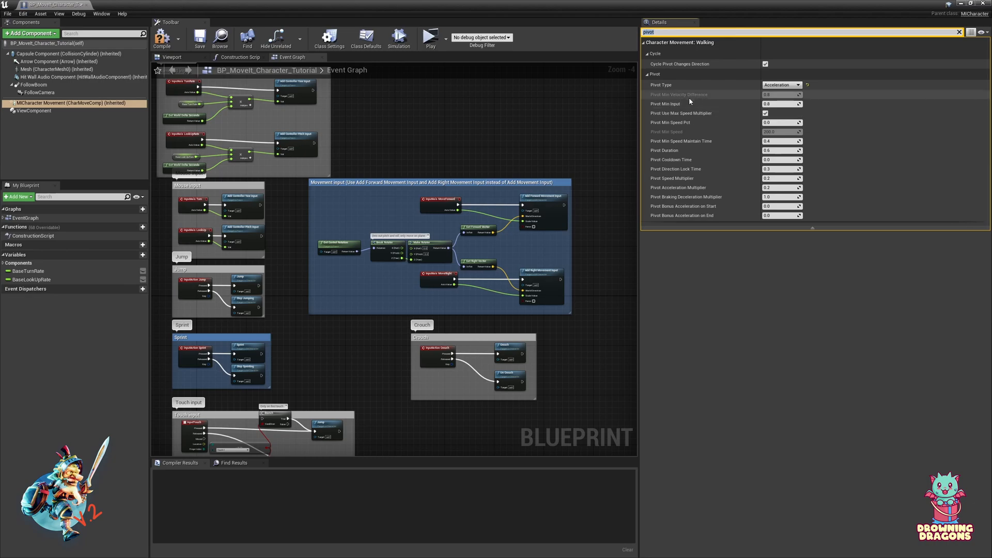
pyautogui.moveTo(751, 108)
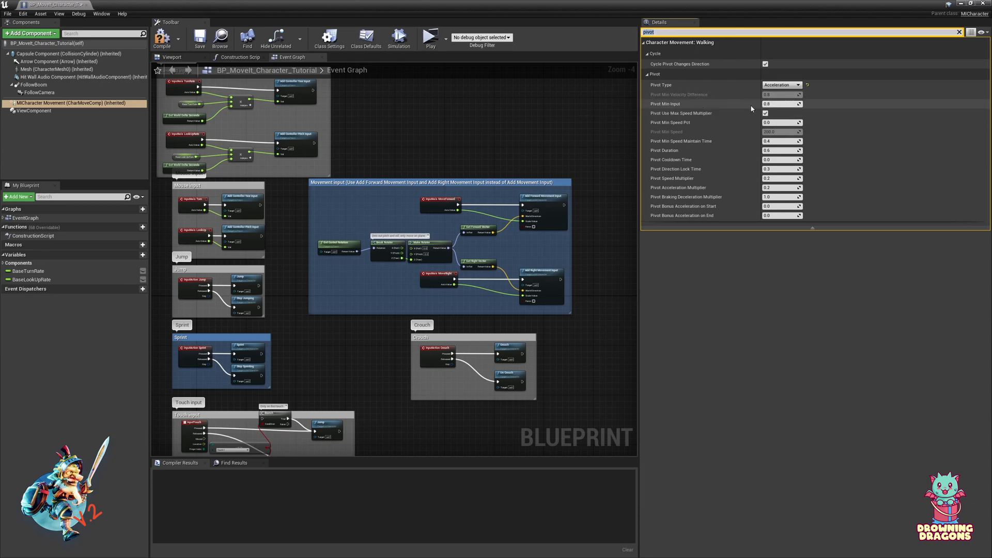
pyautogui.moveTo(720, 118)
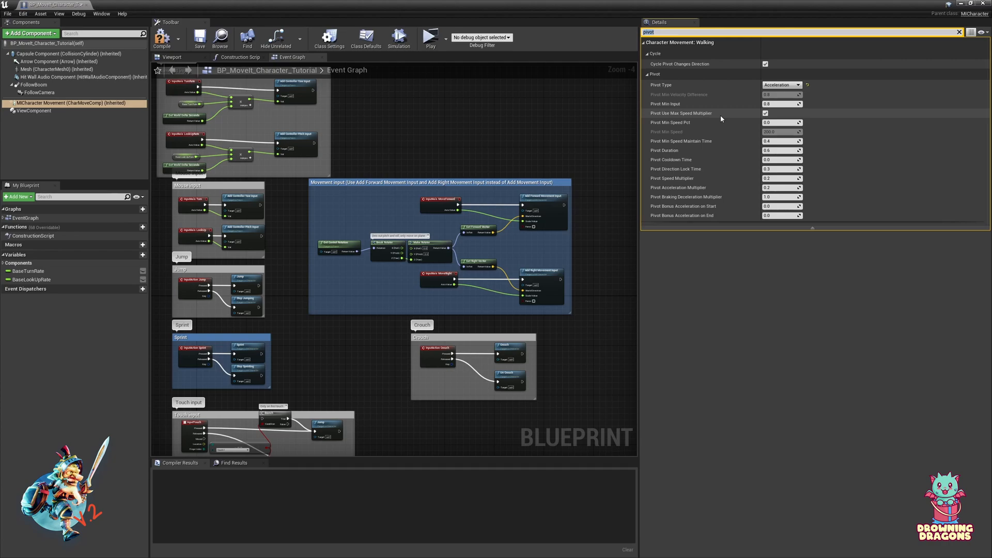
pyautogui.moveTo(728, 97)
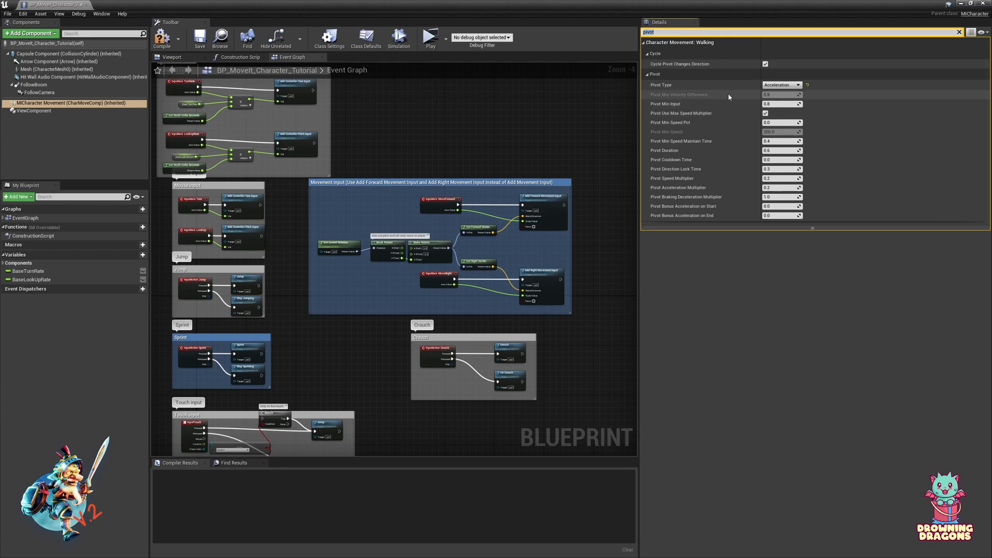
pyautogui.moveTo(709, 95)
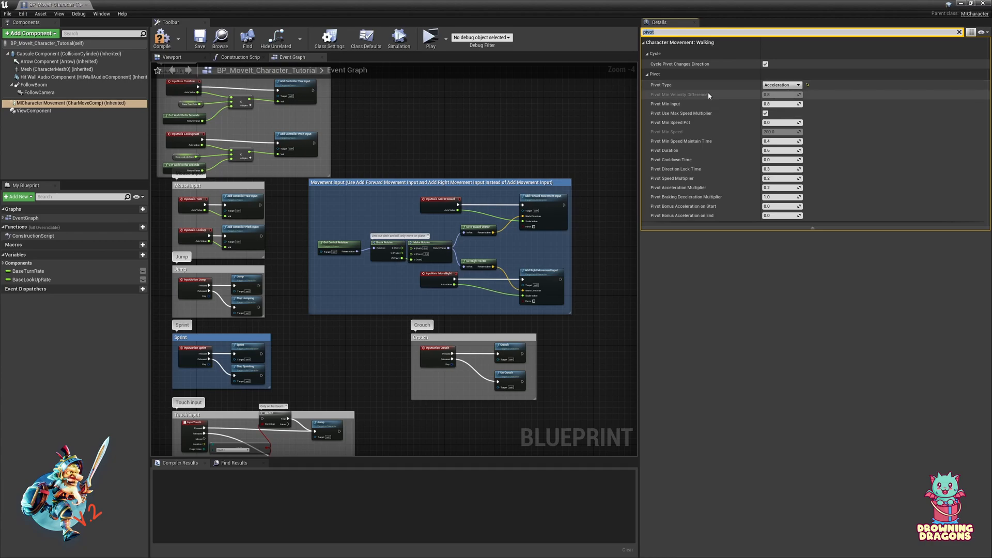
pyautogui.moveTo(703, 103)
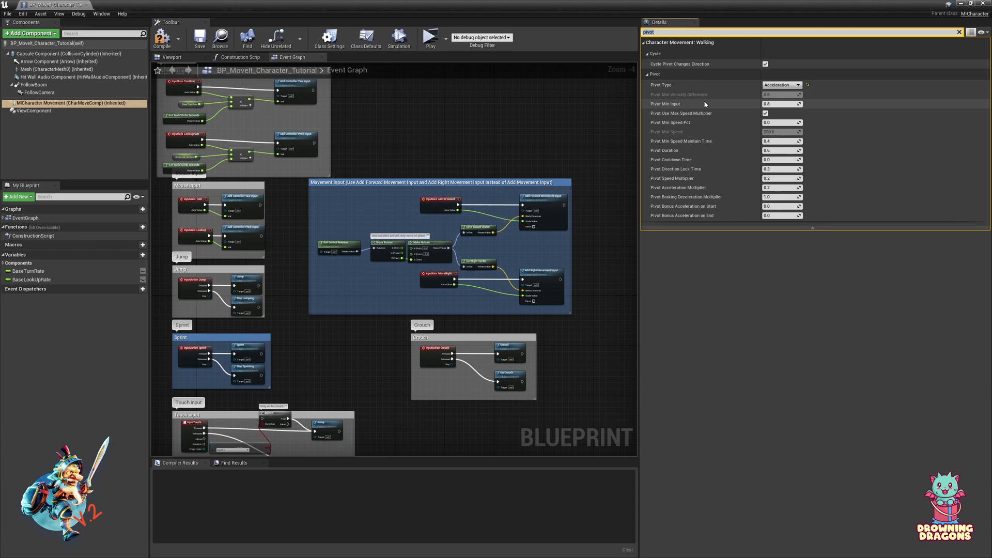
pyautogui.moveTo(730, 109)
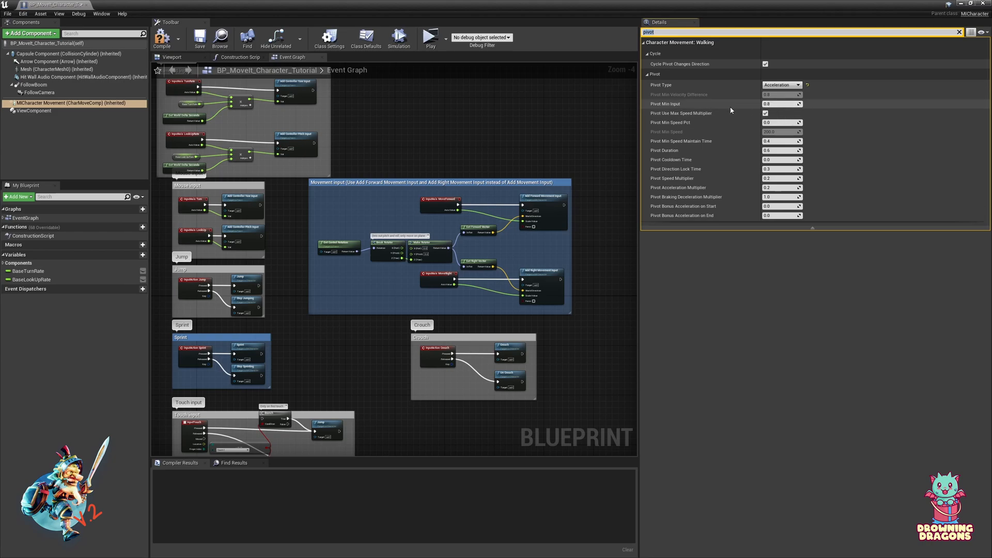
pyautogui.moveTo(698, 103)
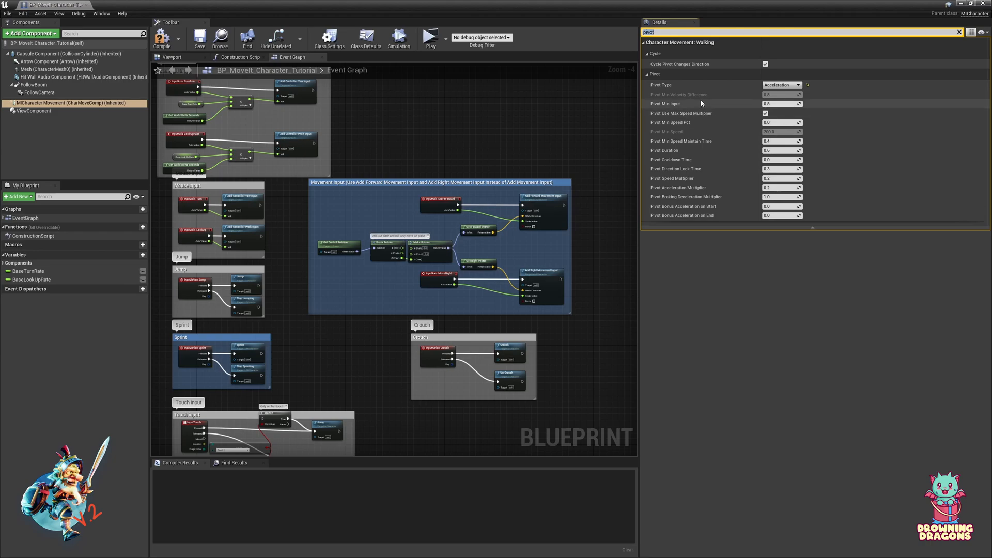
pyautogui.moveTo(705, 127)
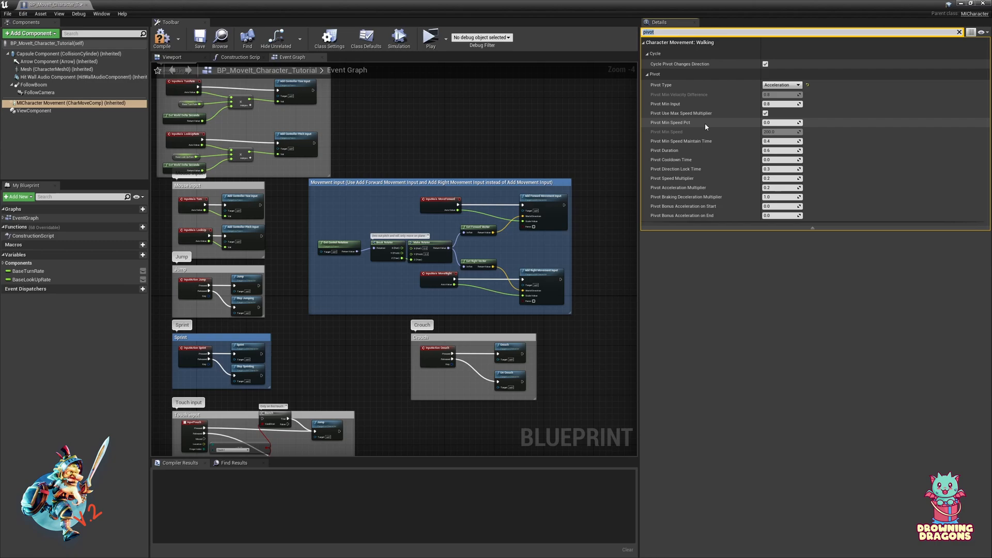
pyautogui.moveTo(730, 113)
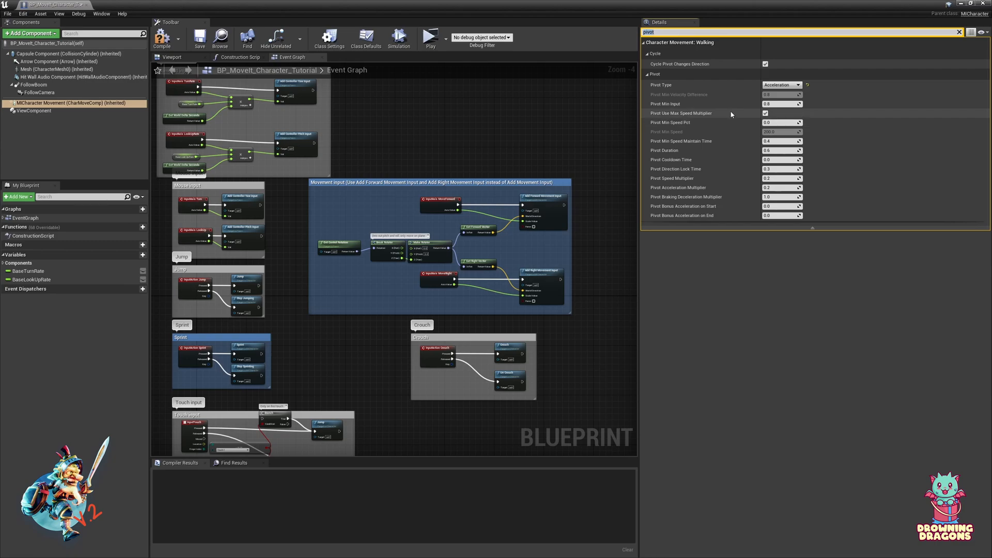
pyautogui.moveTo(719, 101)
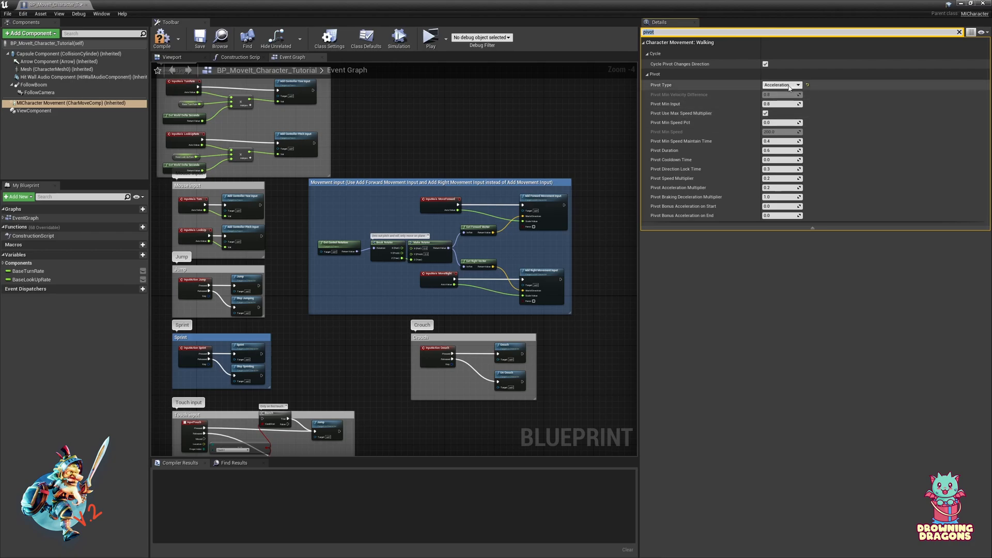
# - Set Pivot Type to Velocity and review the Pivot Min Velocity Difference property
pyautogui.click(799, 85)
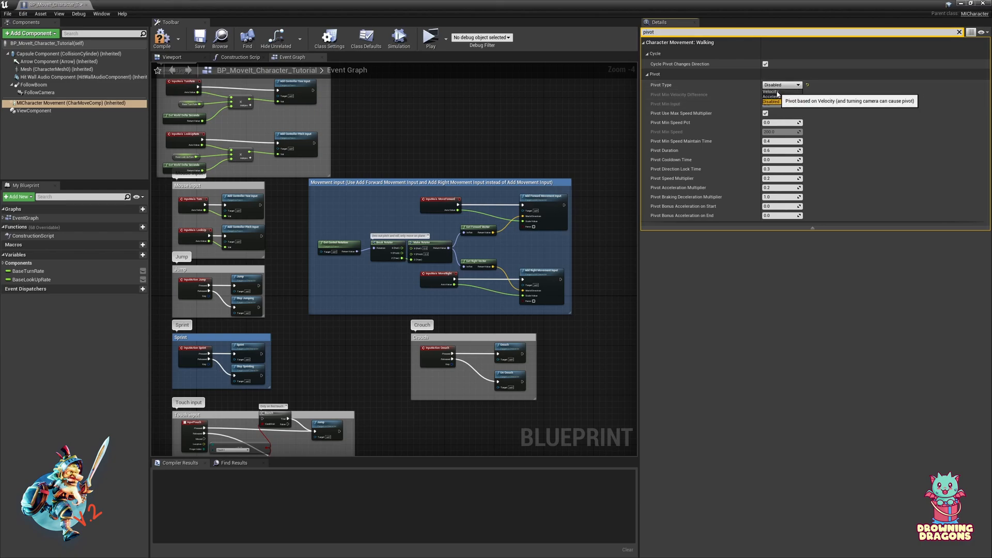
pyautogui.click(769, 92)
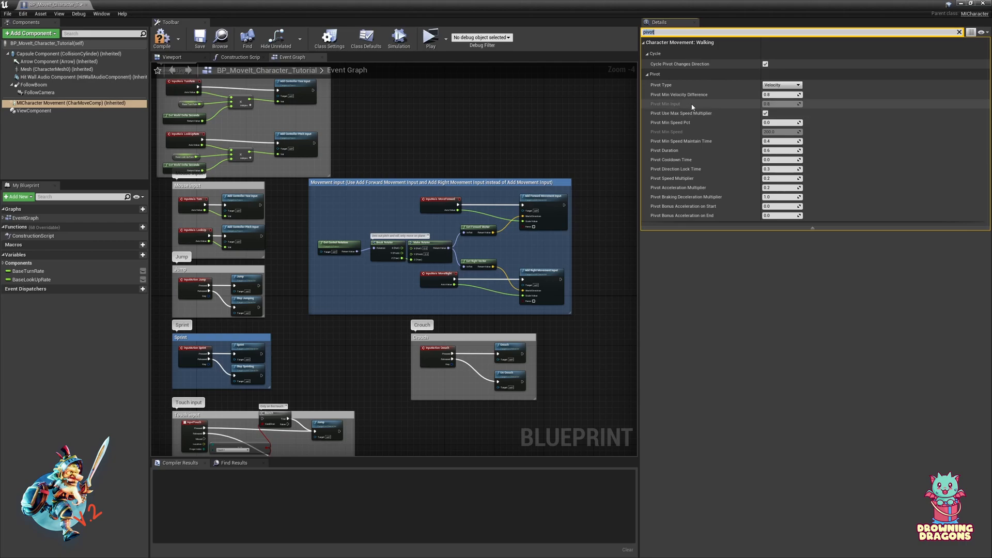
pyautogui.moveTo(712, 117)
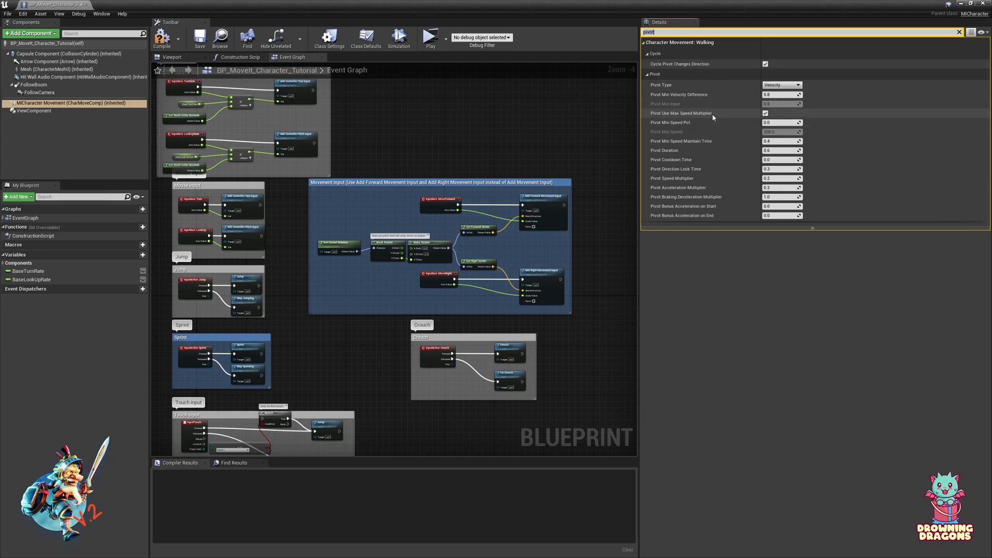
pyautogui.click(764, 114)
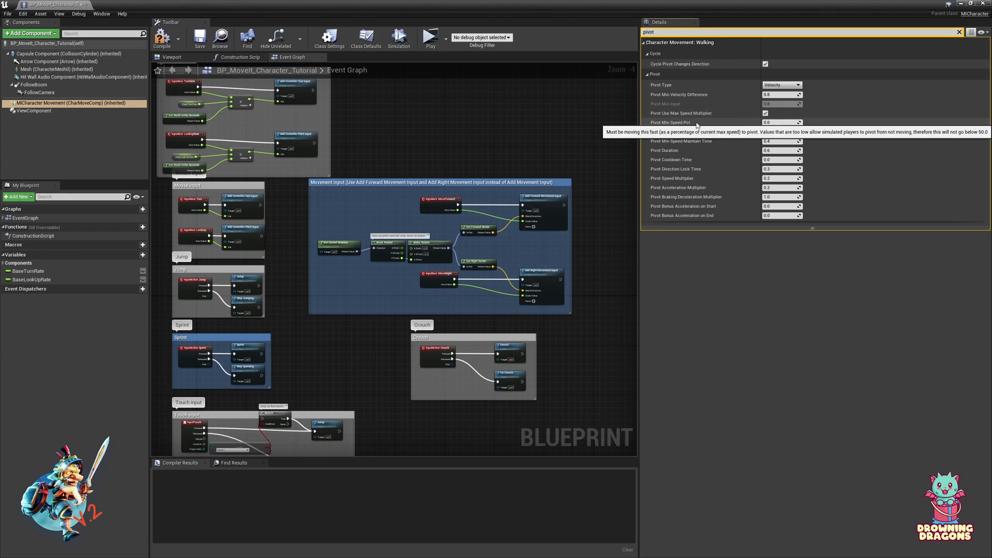
pyautogui.moveTo(676, 127)
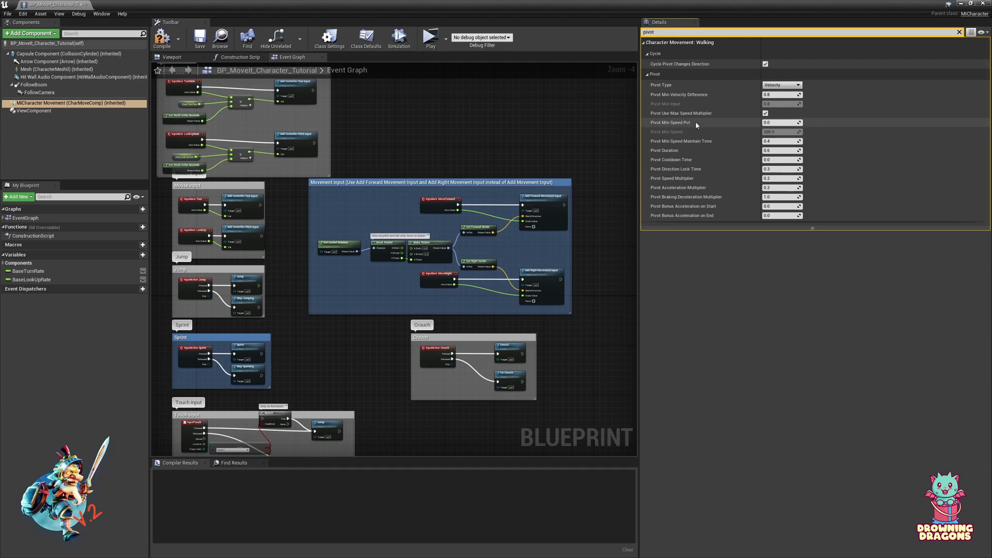
pyautogui.moveTo(704, 126)
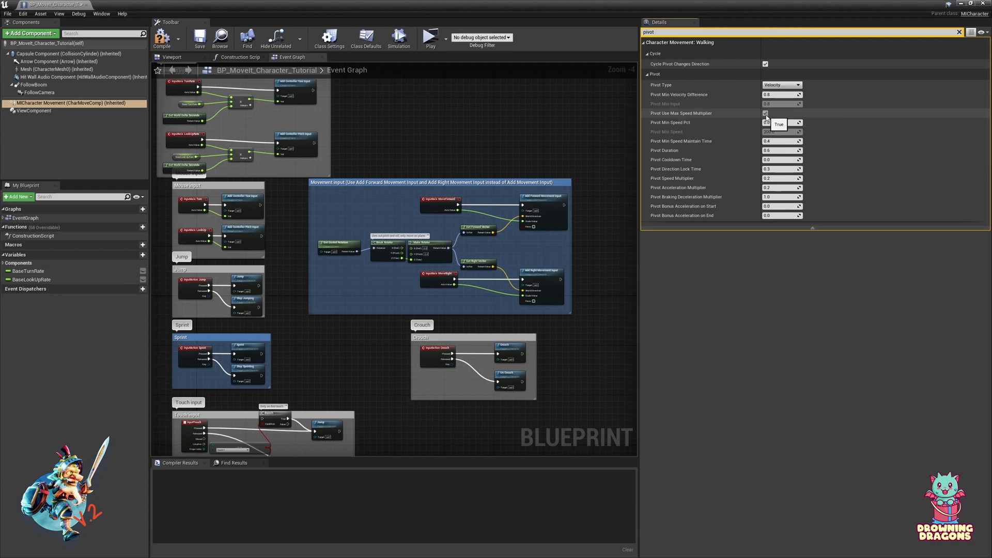
pyautogui.click(764, 114)
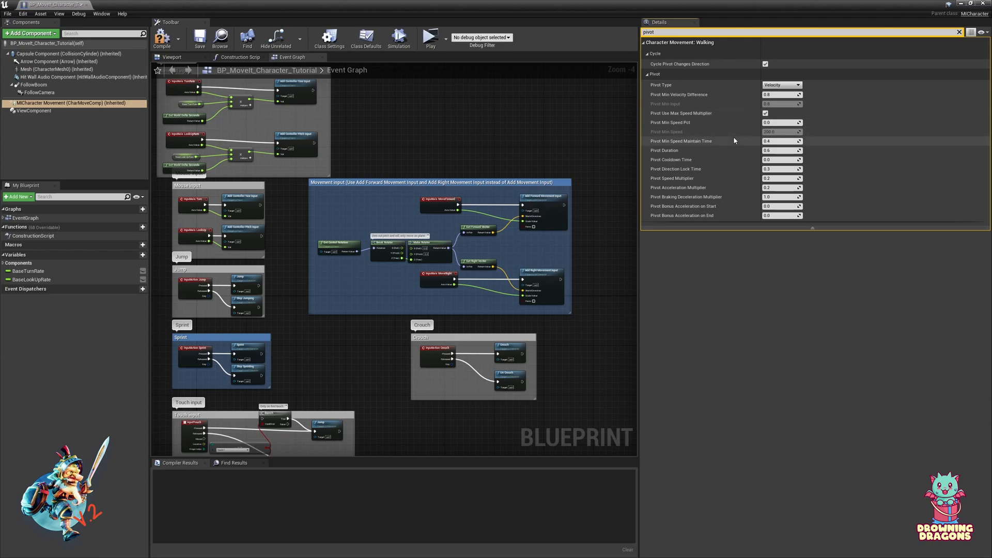
pyautogui.moveTo(782, 131)
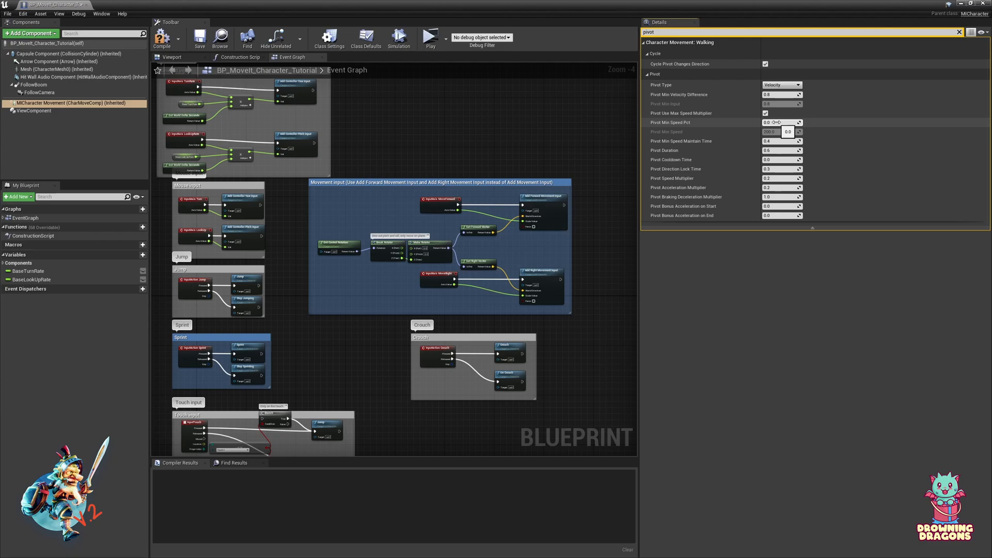
pyautogui.moveTo(700, 141)
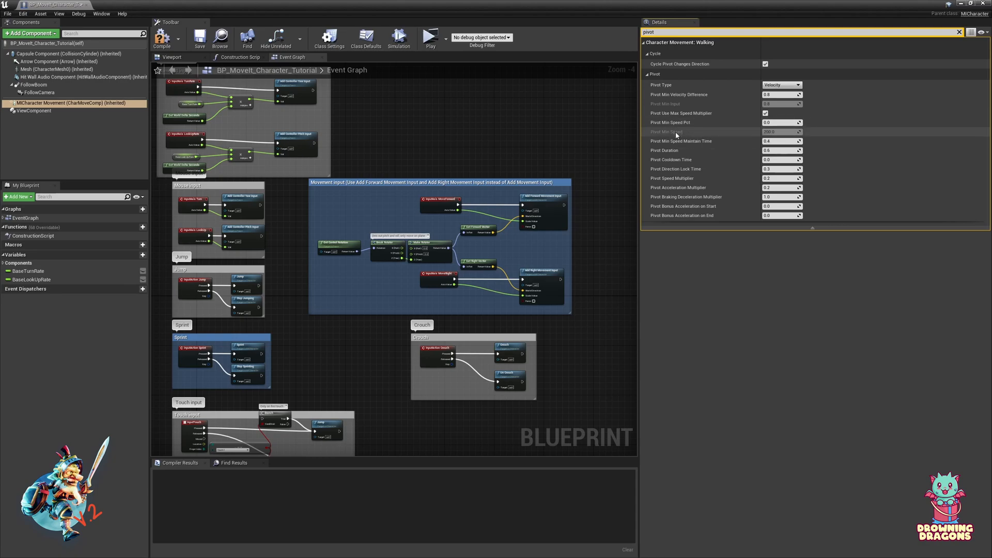
pyautogui.moveTo(703, 140)
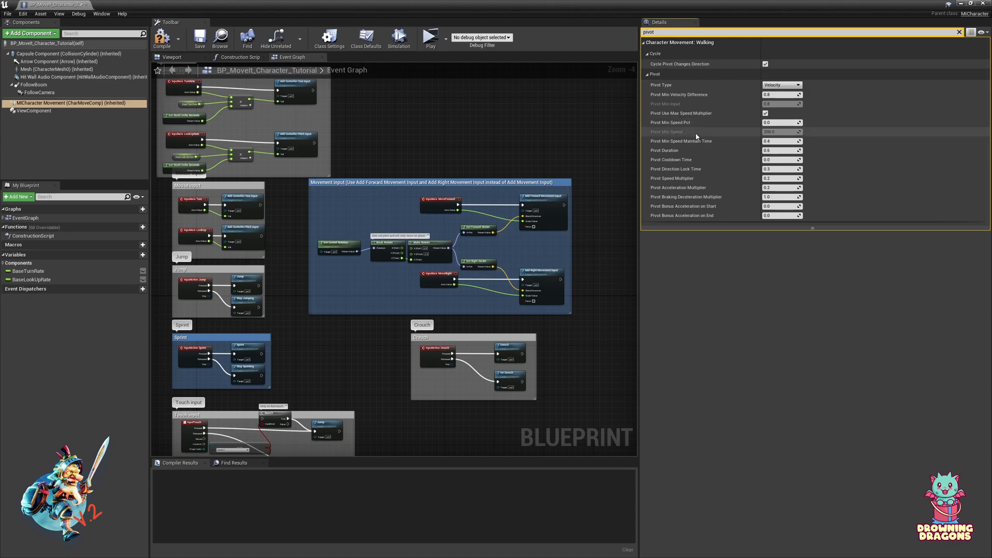
pyautogui.moveTo(676, 152)
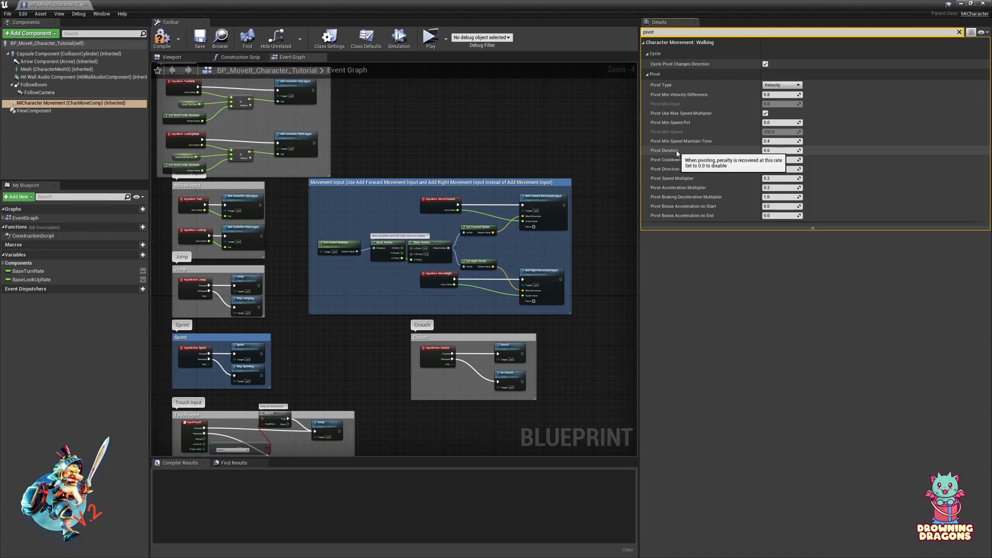
pyautogui.moveTo(694, 155)
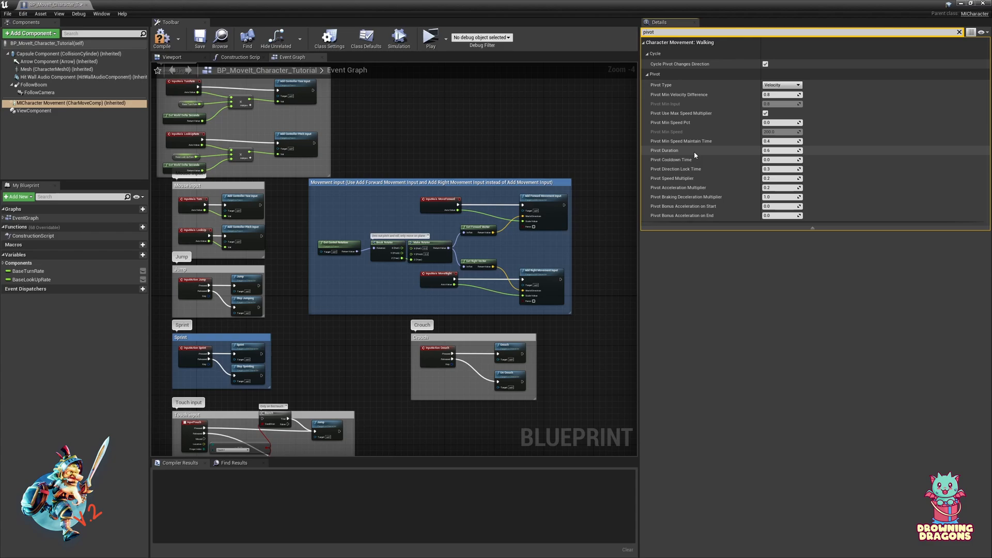
pyautogui.moveTo(692, 188)
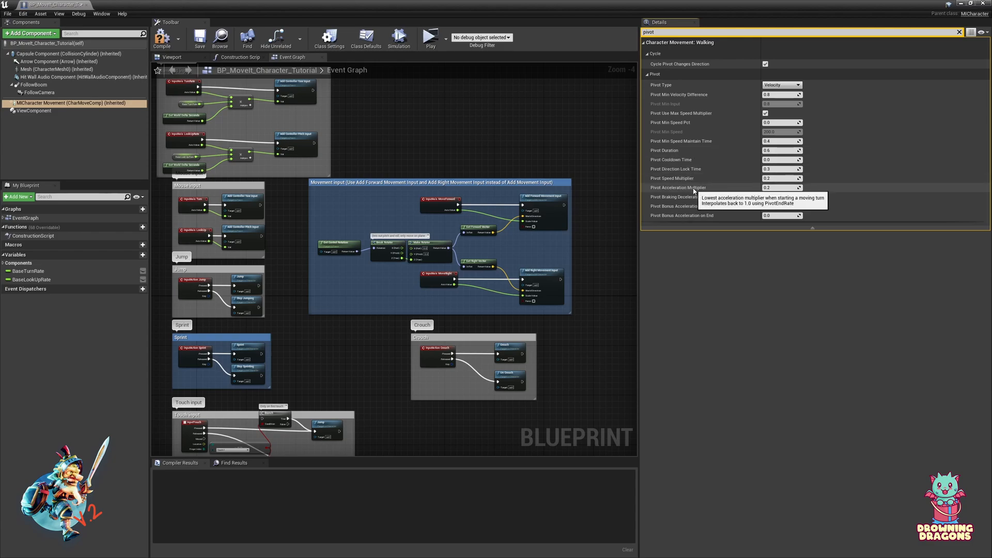
pyautogui.moveTo(720, 198)
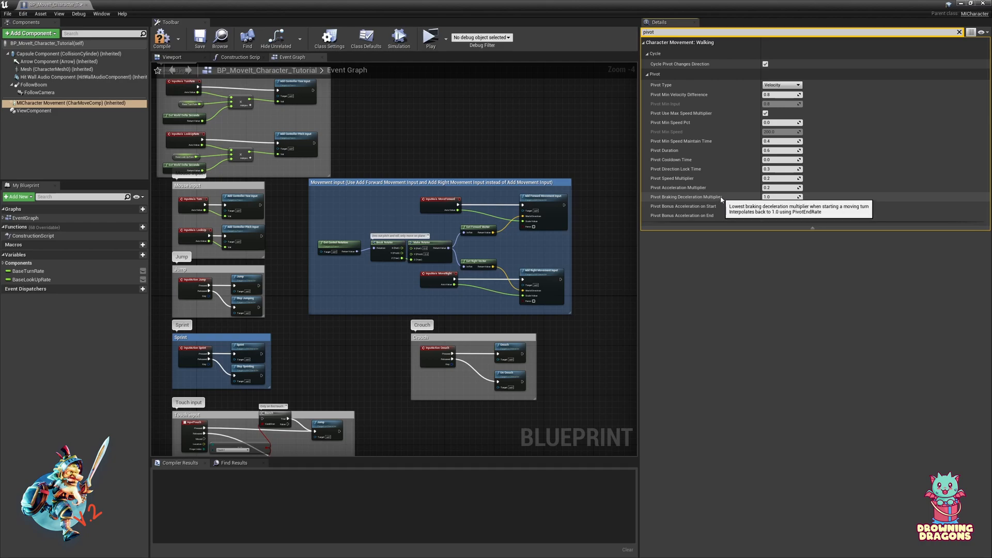
pyautogui.moveTo(670, 159)
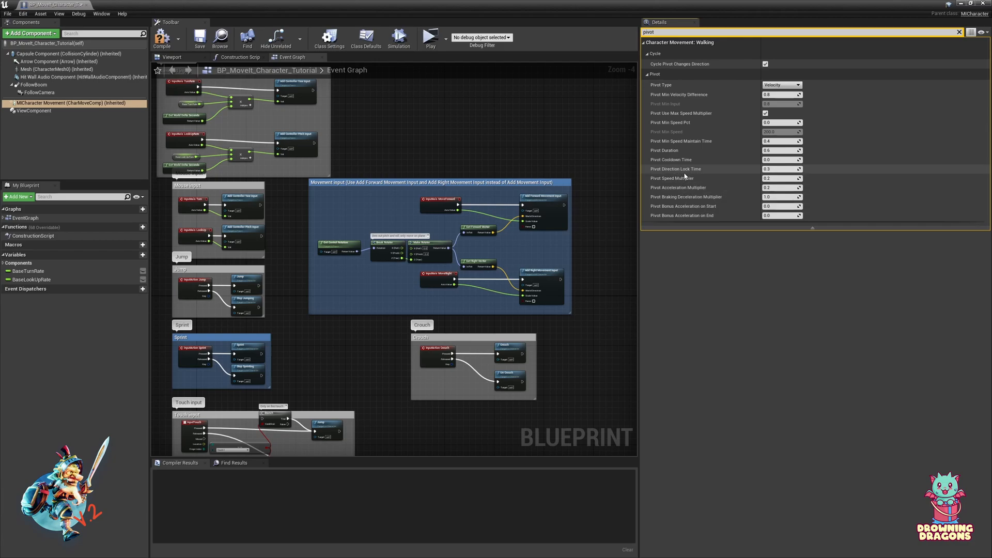
pyautogui.moveTo(670, 159)
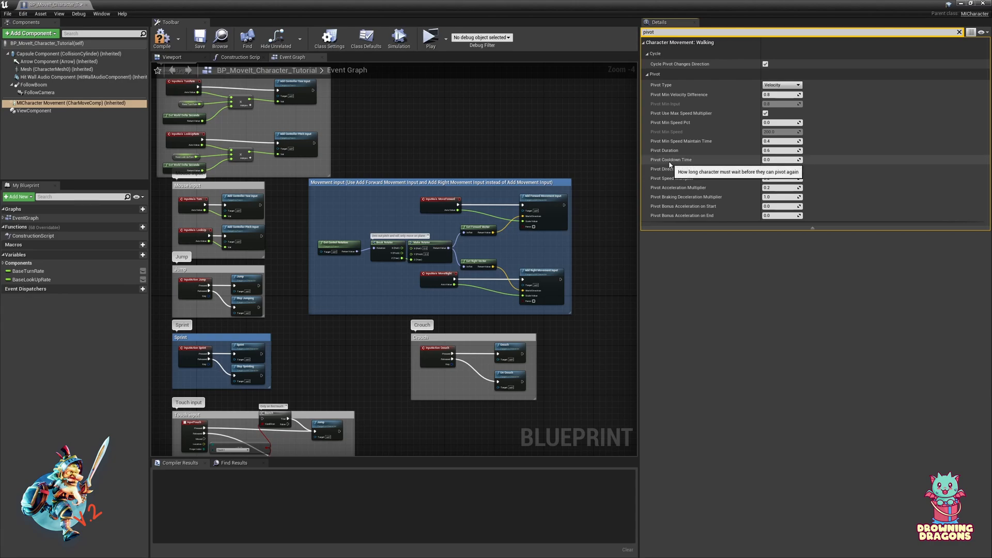
pyautogui.moveTo(669, 162)
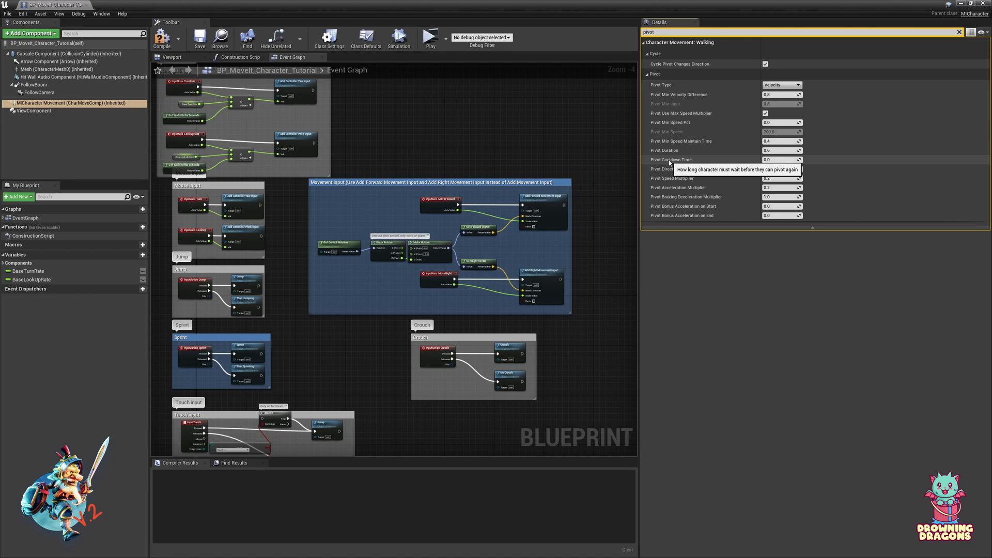
pyautogui.click(781, 168)
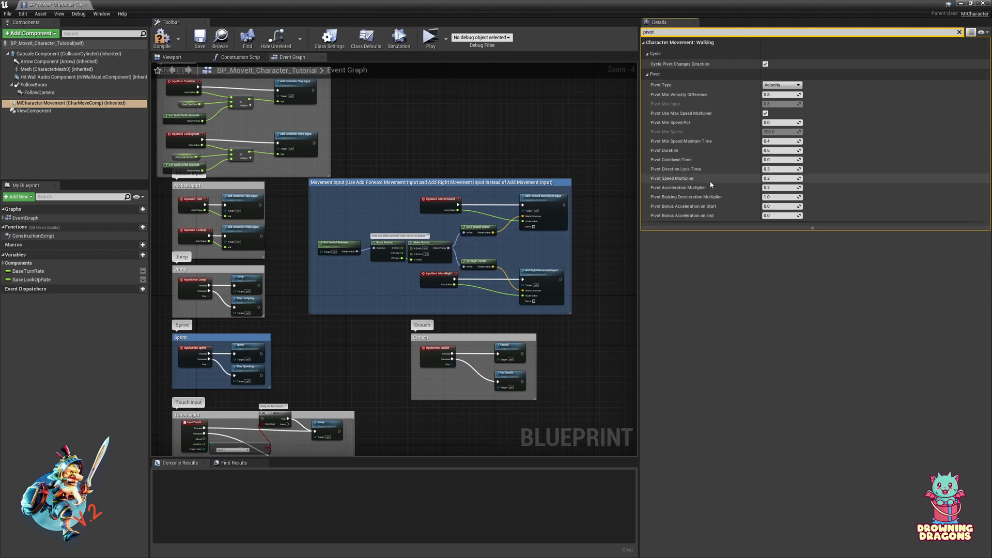
pyautogui.moveTo(704, 193)
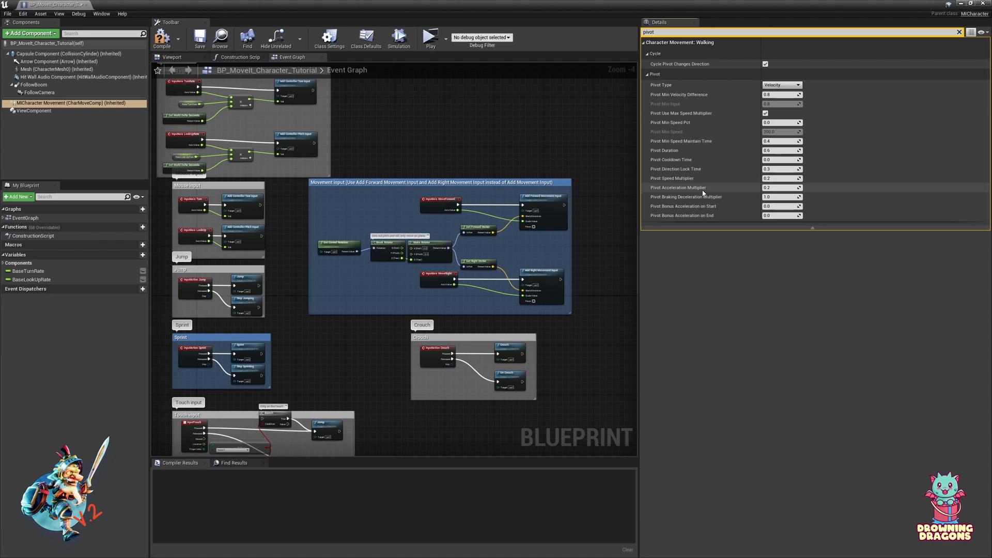
pyautogui.moveTo(682, 184)
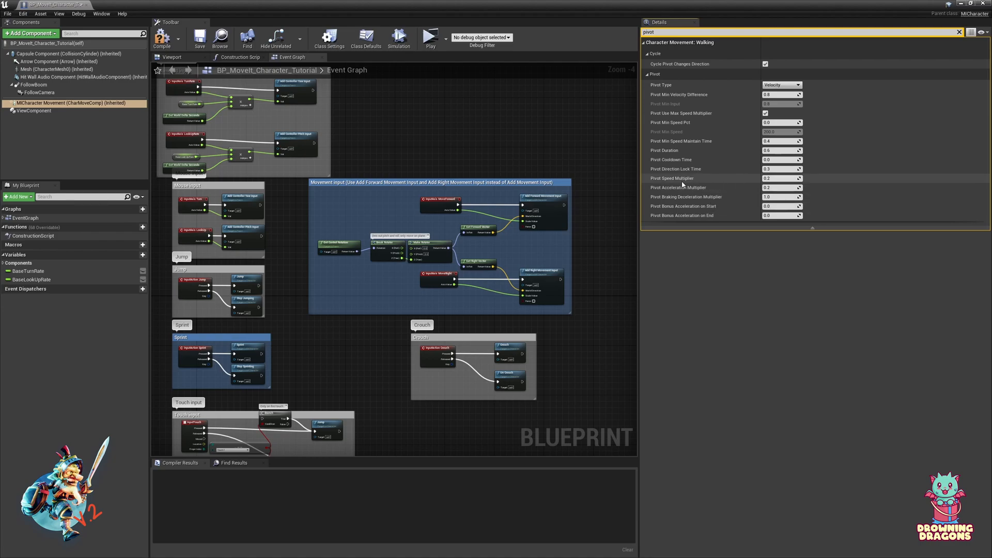
pyautogui.moveTo(672, 178)
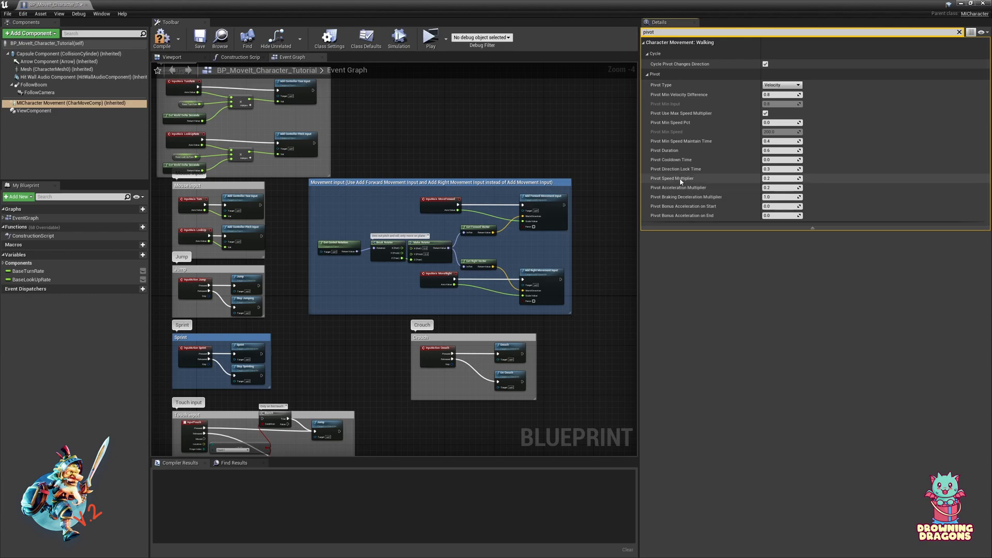
pyautogui.moveTo(676, 187)
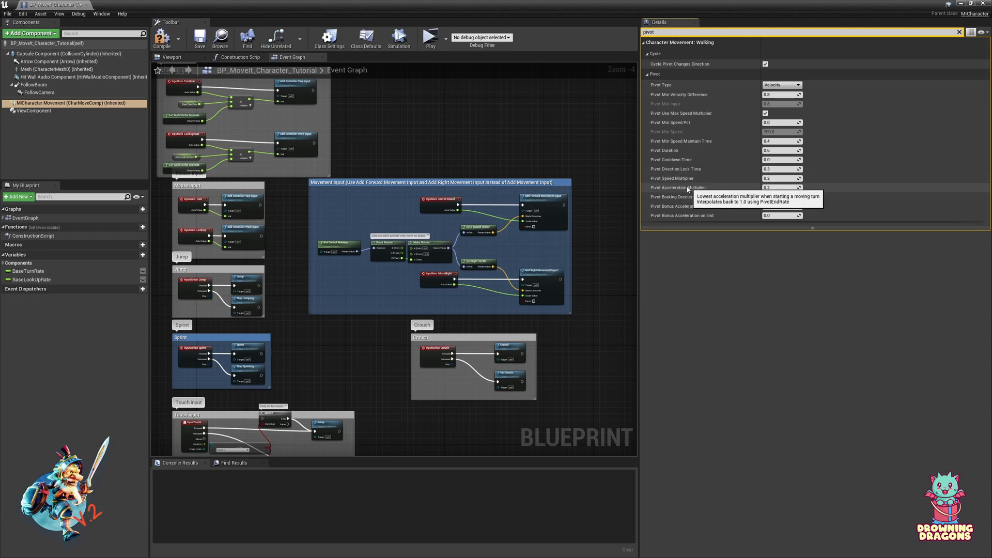
pyautogui.moveTo(701, 197)
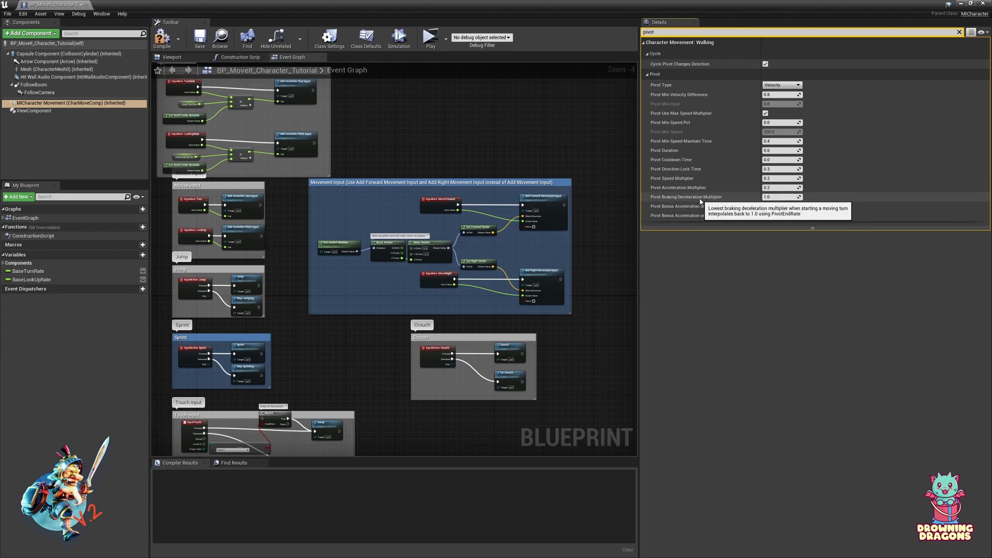
pyautogui.moveTo(696, 196)
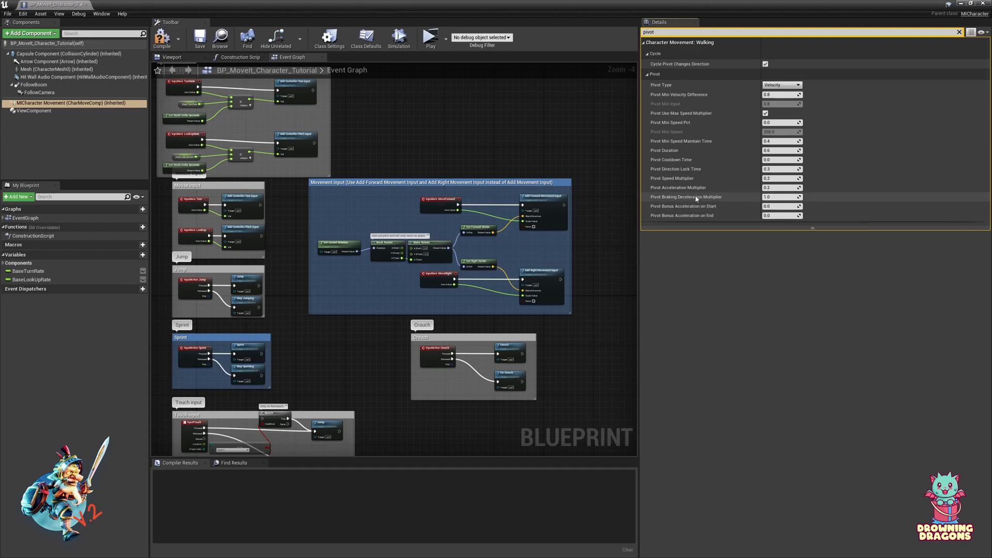
pyautogui.moveTo(695, 196)
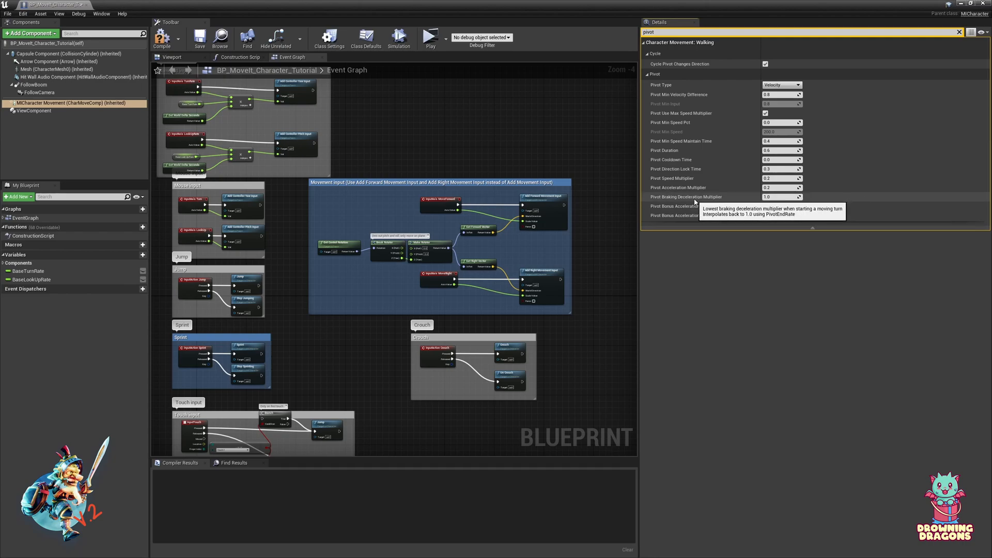
pyautogui.moveTo(693, 207)
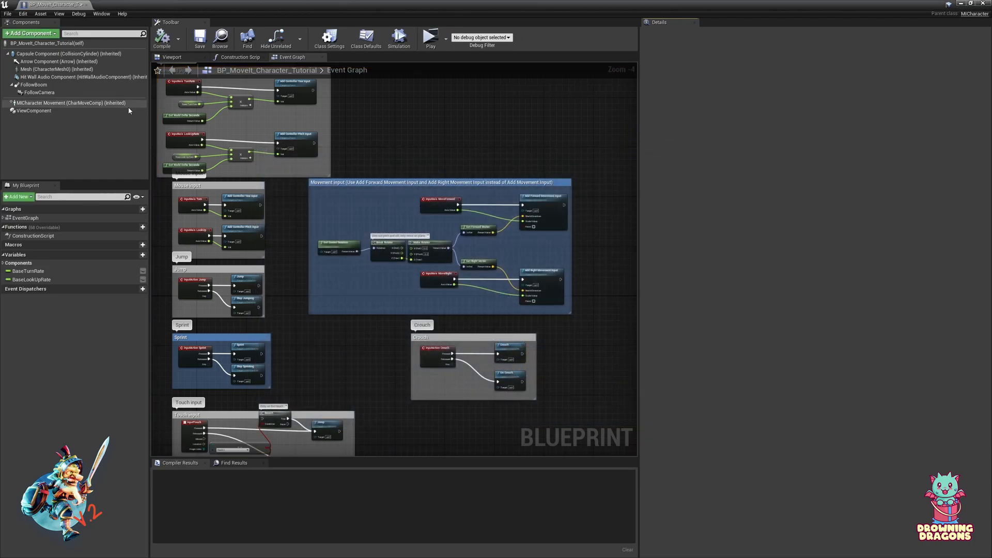
pyautogui.click(71, 102)
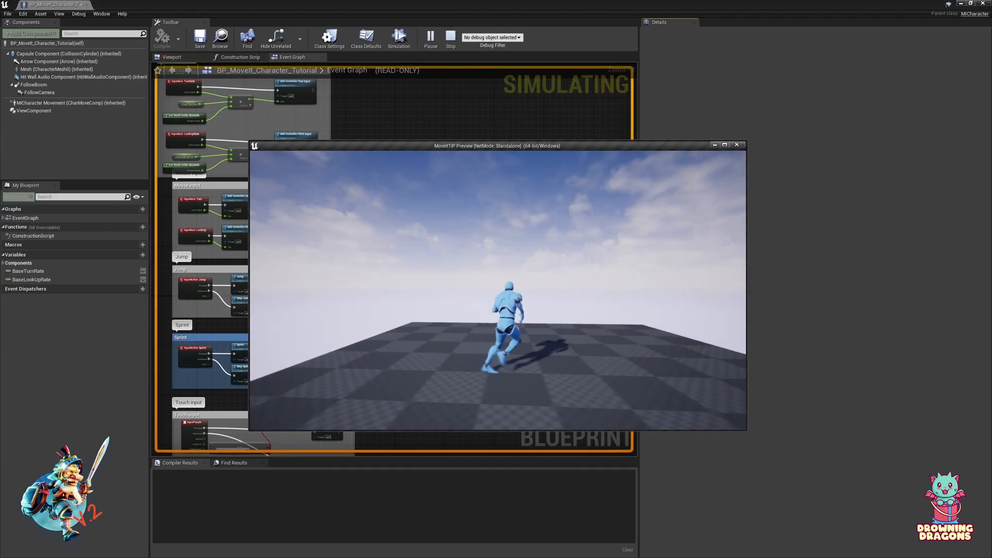
pyautogui.click(450, 38)
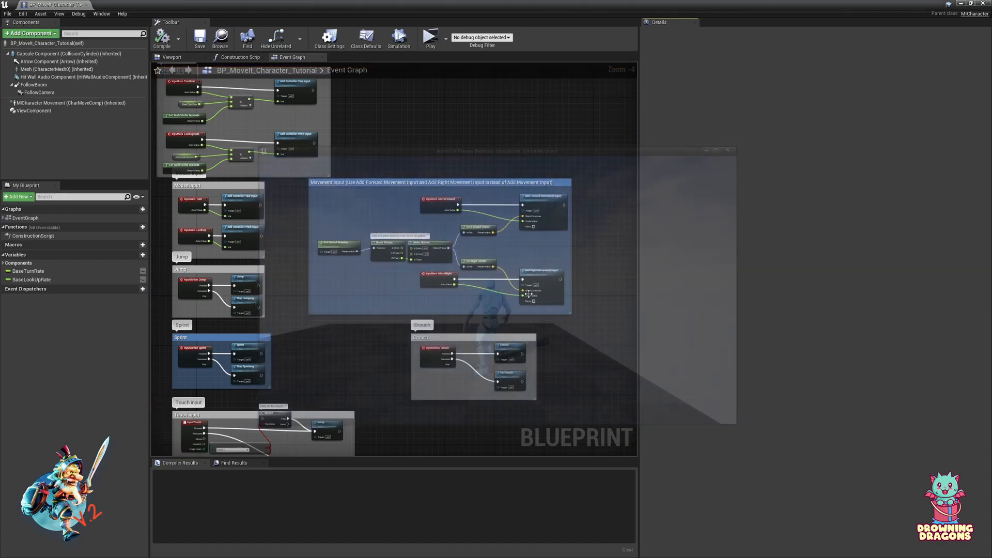
pyautogui.click(69, 102)
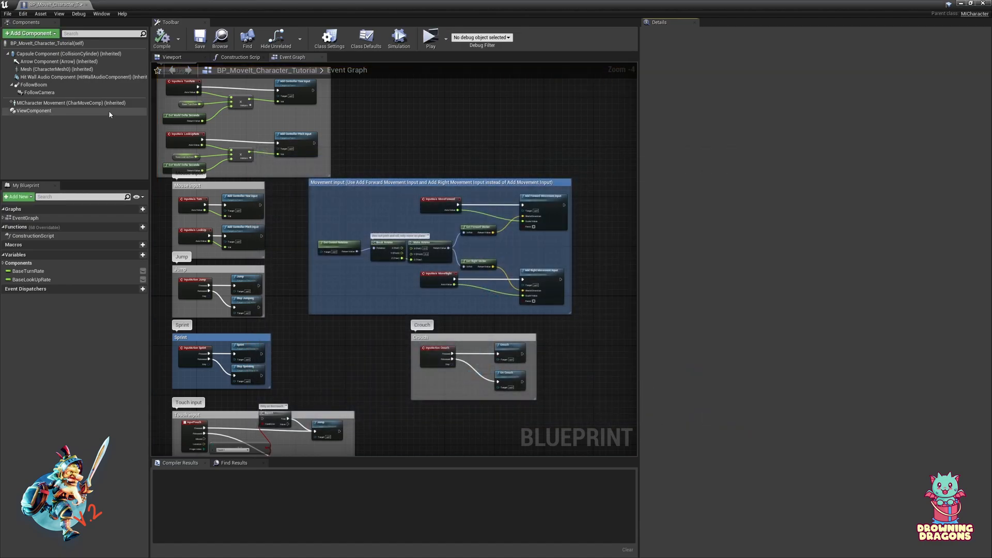
# - Show the pivot settings and run two standalone play-tests of the character running
pyautogui.click(72, 103)
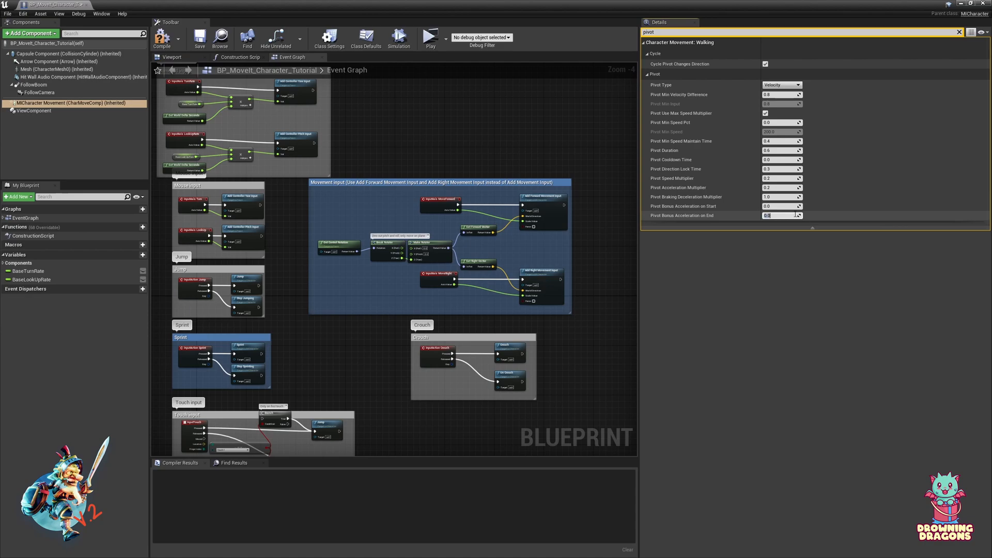
pyautogui.click(430, 37)
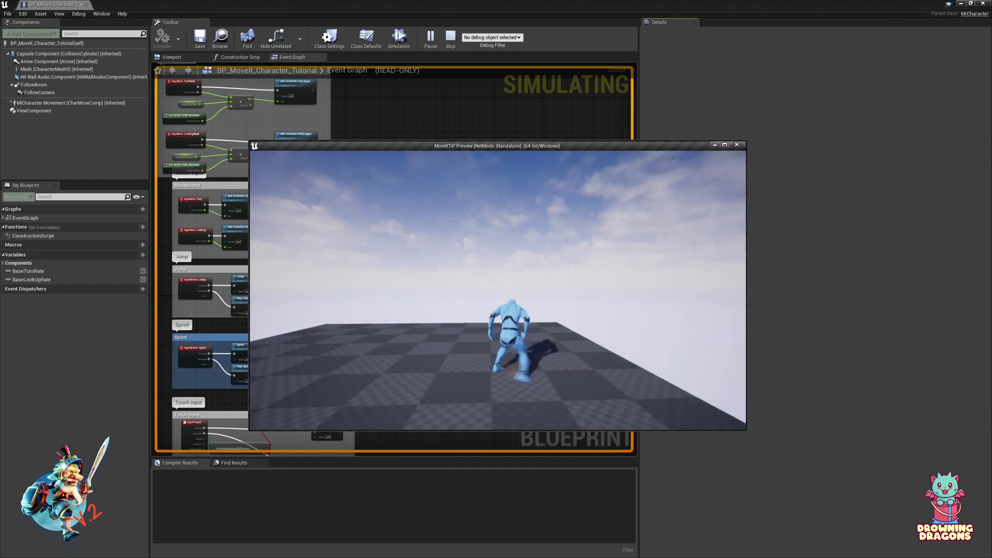
pyautogui.click(449, 37)
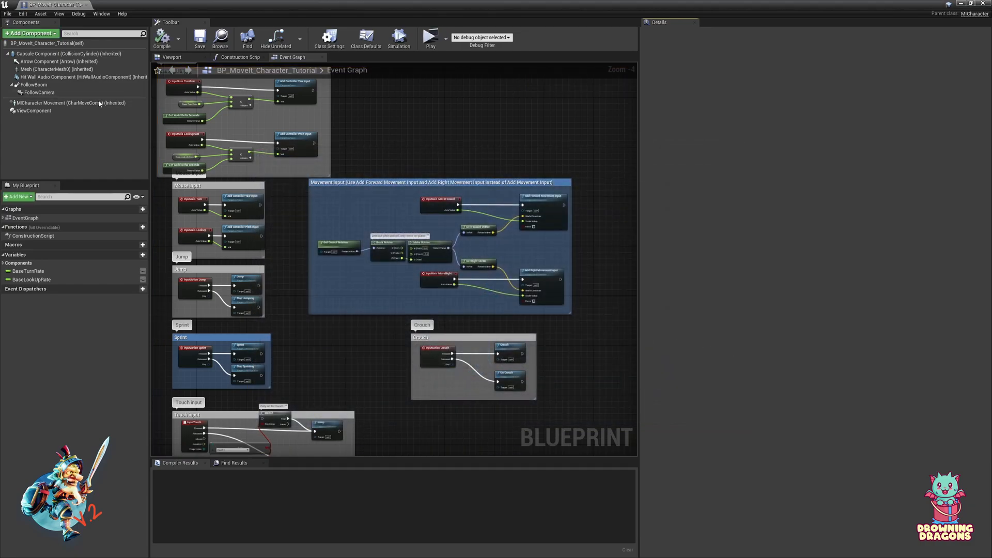
pyautogui.click(71, 103)
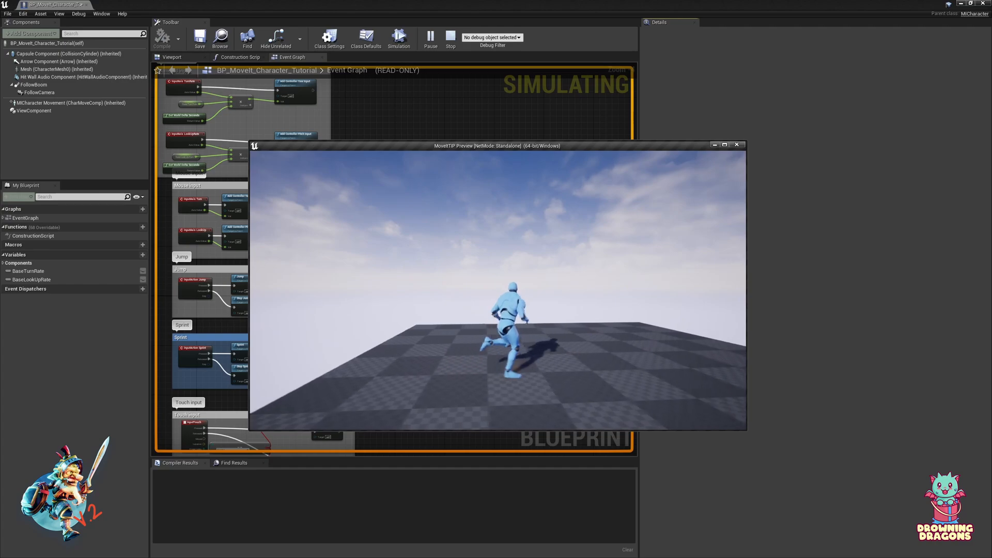
# - Set Pivot Bonus Acceleration to 200 on start and 50 on end, then play-test it
pyautogui.click(450, 38)
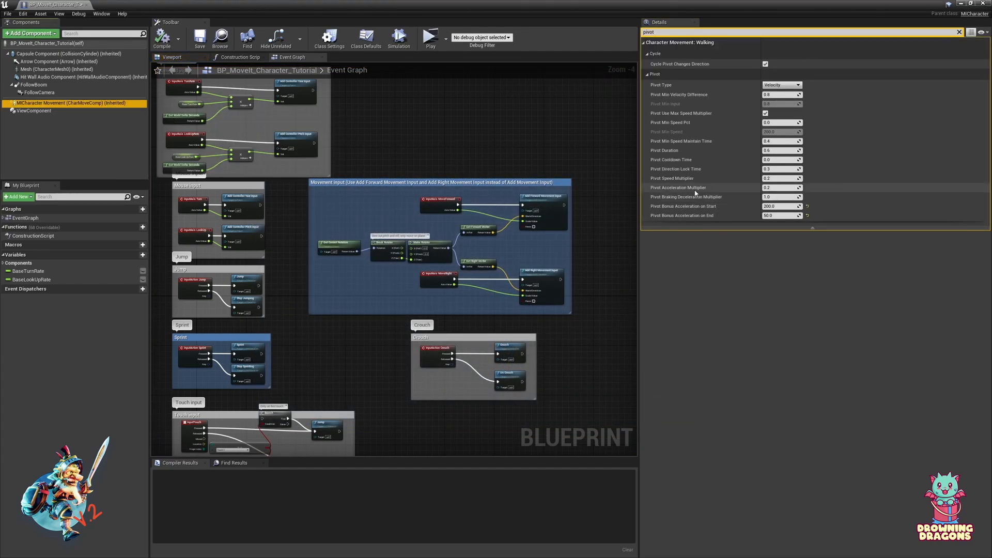
pyautogui.click(781, 187)
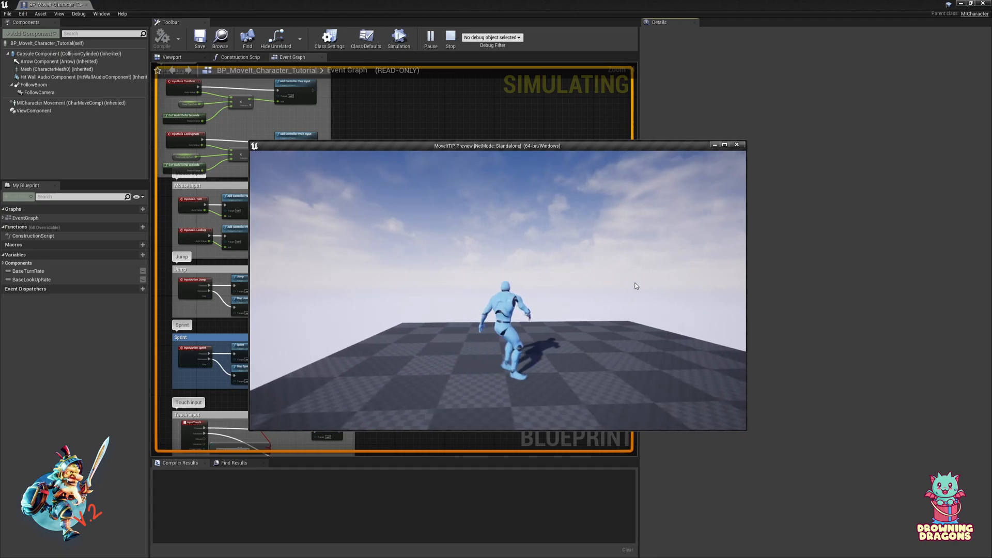
pyautogui.click(450, 38)
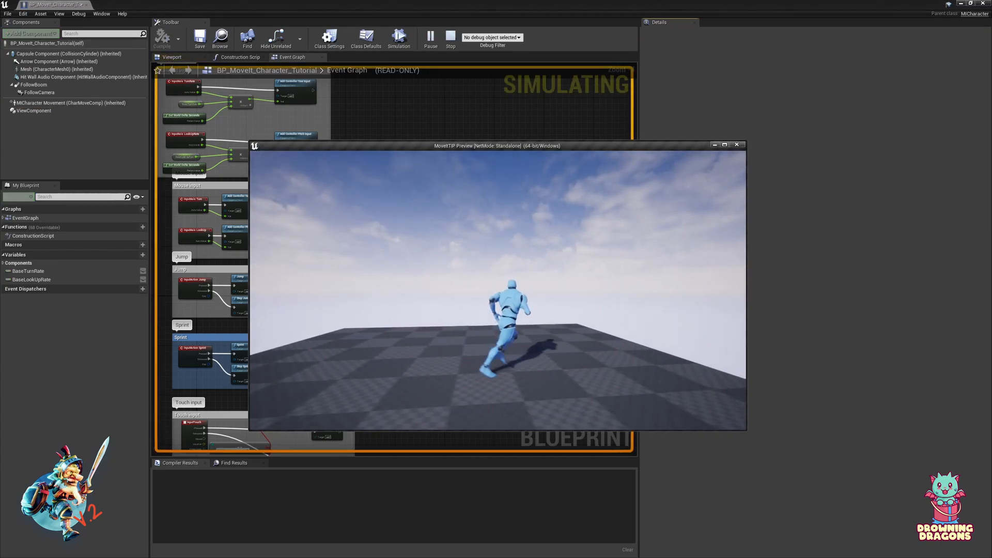
# - Reset both pivot bonus accelerations to 0 and run two more play-tests
pyautogui.click(451, 37)
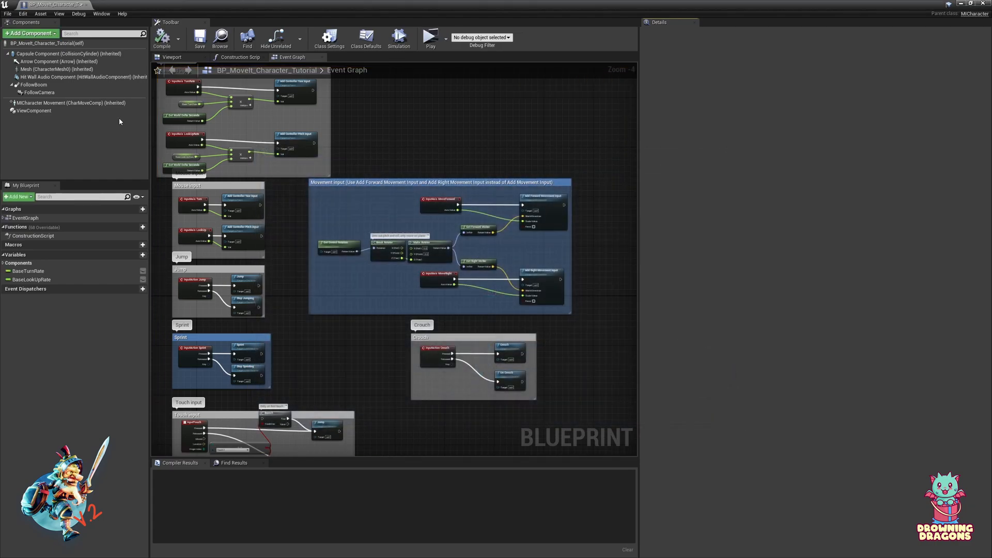
pyautogui.click(71, 102)
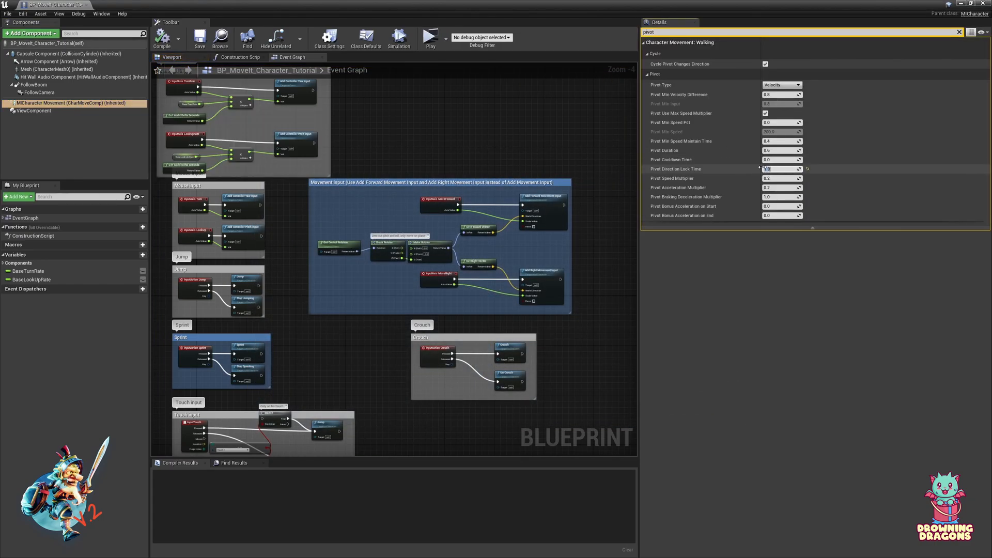
pyautogui.click(430, 38)
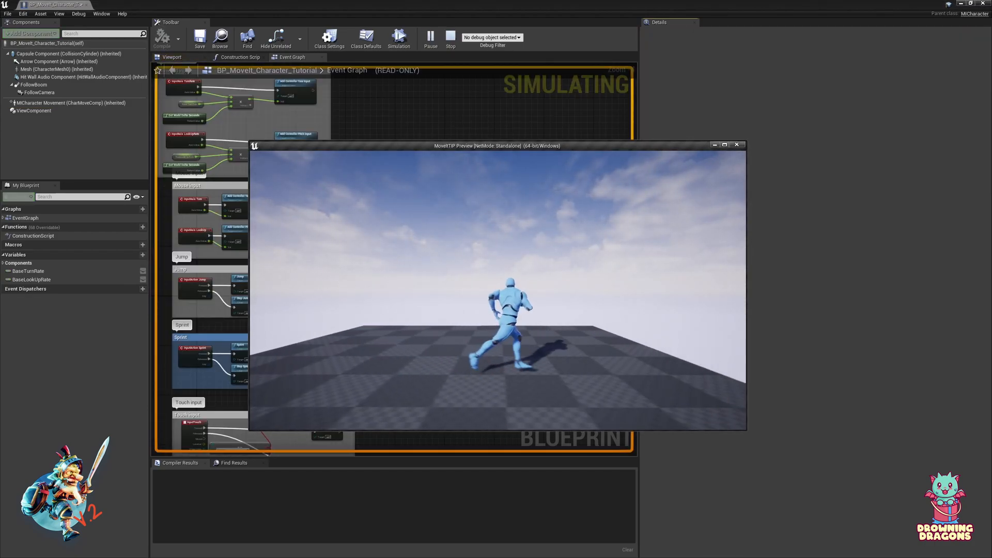
pyautogui.click(450, 36)
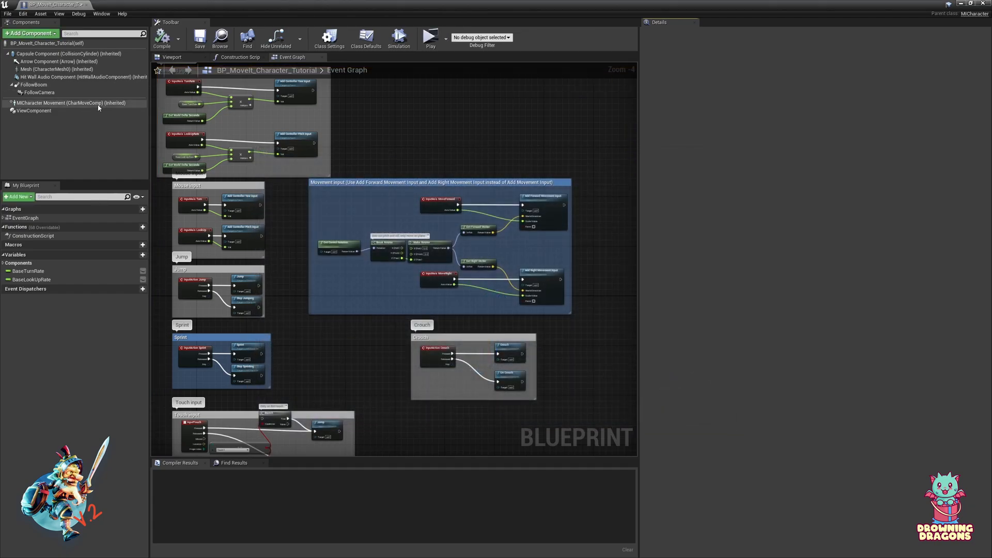
pyautogui.click(71, 102)
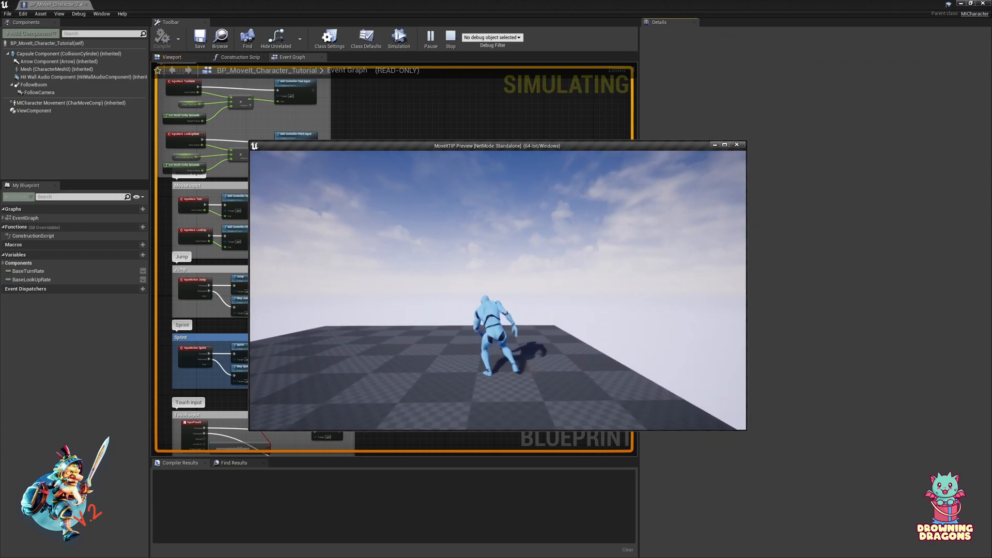
pyautogui.click(450, 37)
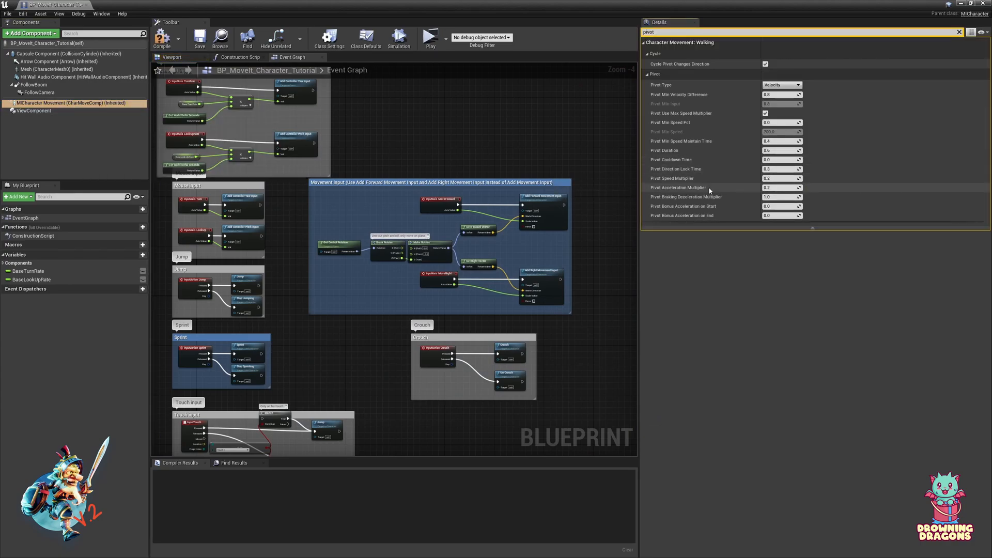
pyautogui.moveTo(674, 168)
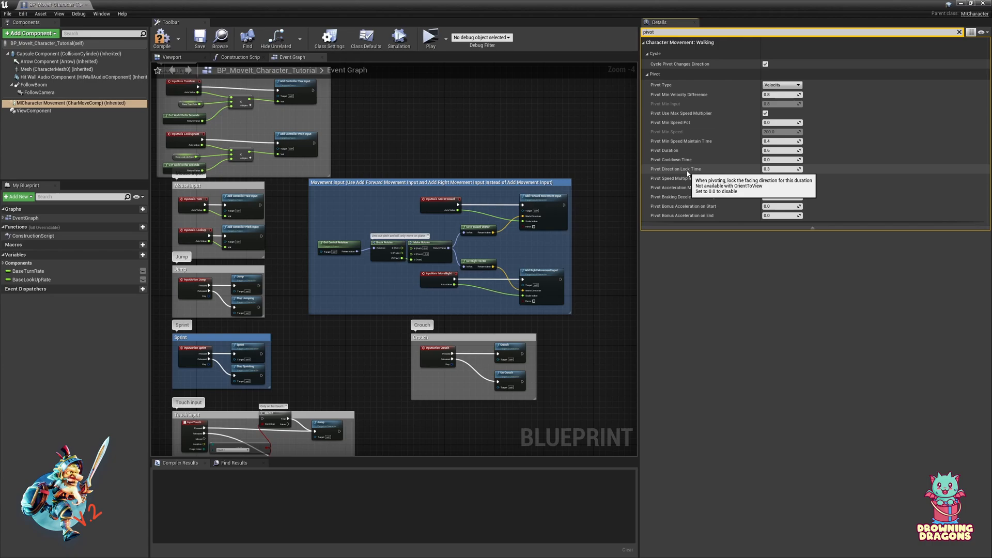
pyautogui.moveTo(731, 143)
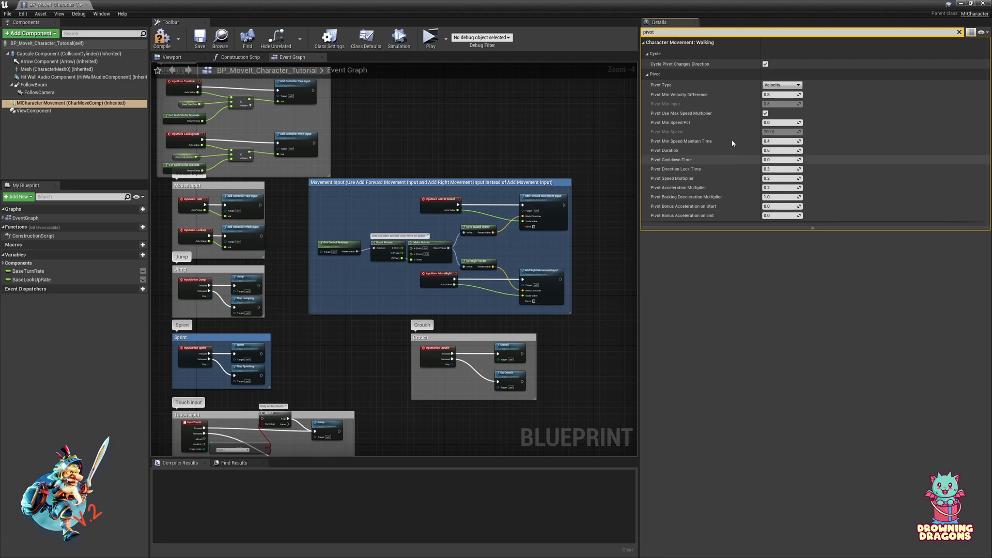
# - Clear the 'pivot' filter and switch to the blueprint's Class Defaults view
pyautogui.click(958, 32)
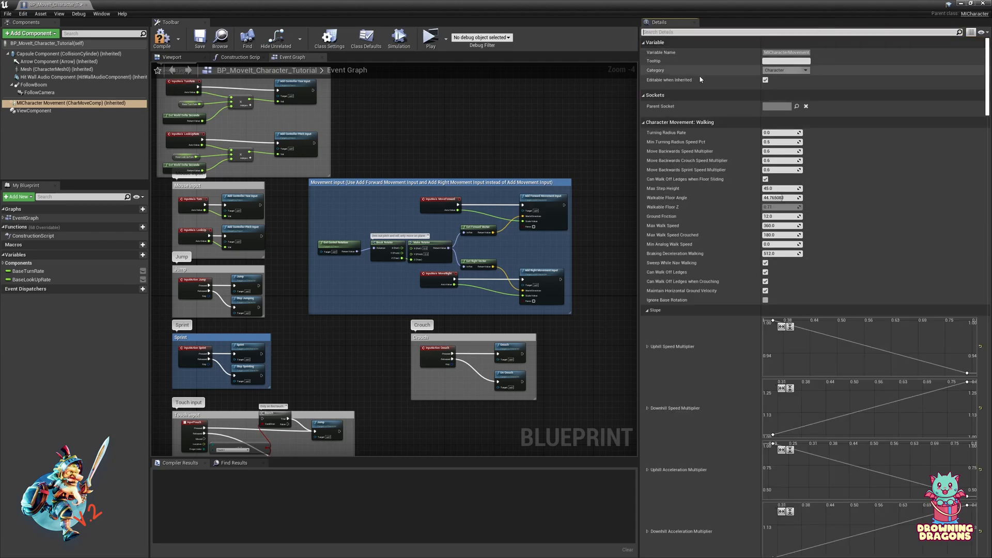
pyautogui.click(364, 39)
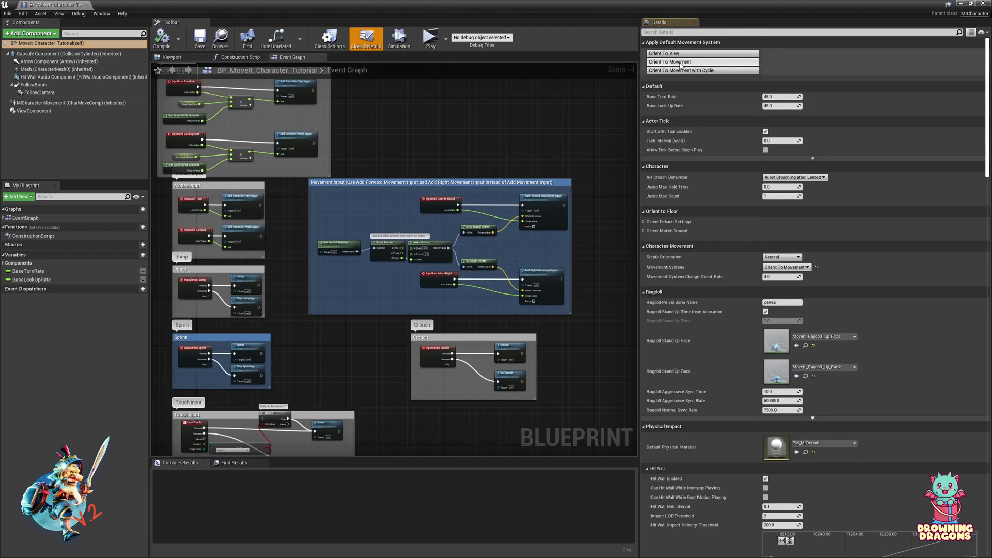
pyautogui.moveTo(431, 40)
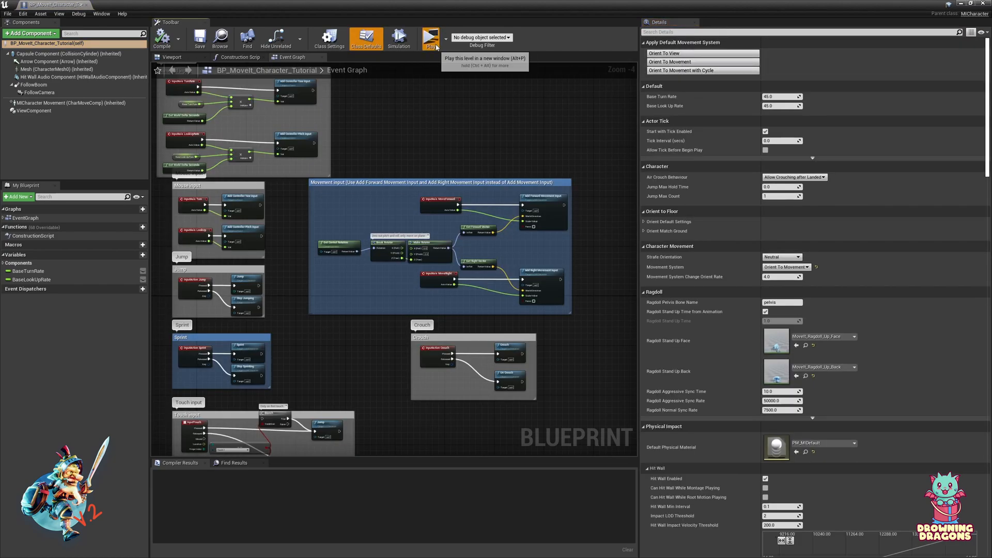
# - Run one more play-test of the level from the class defaults view and stop it
pyautogui.click(430, 38)
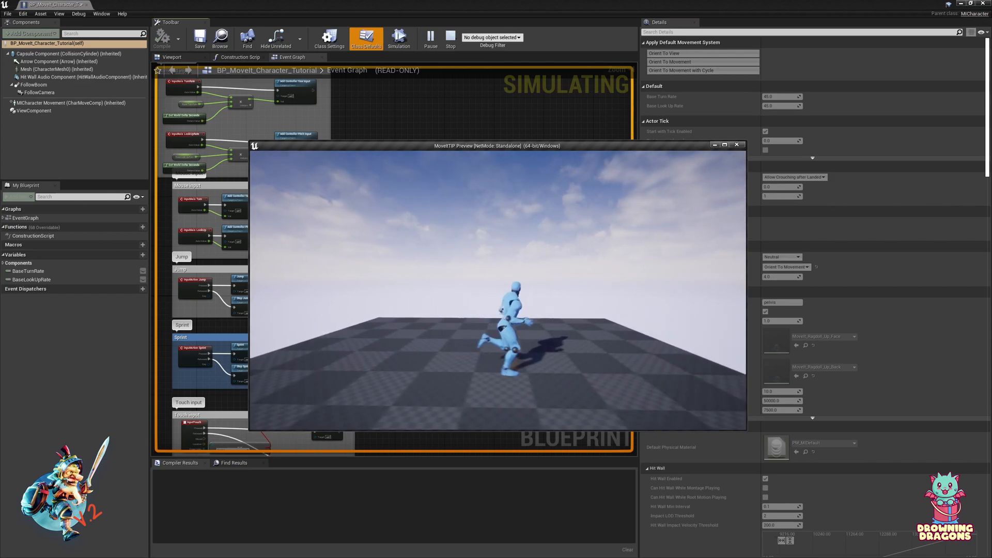
pyautogui.click(449, 37)
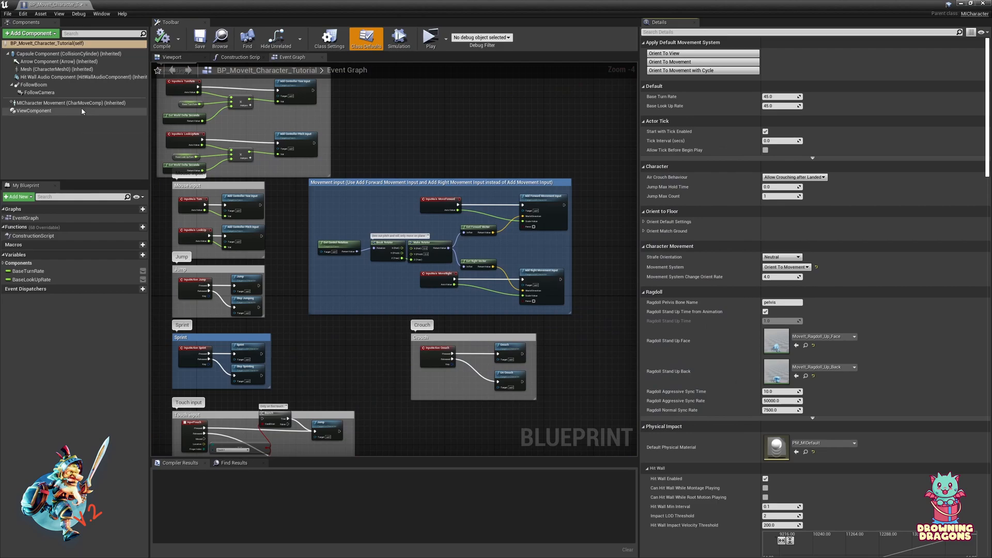
# - Refilter the movement component by 'pivot' and play-test the character running and pivoting
pyautogui.click(73, 102)
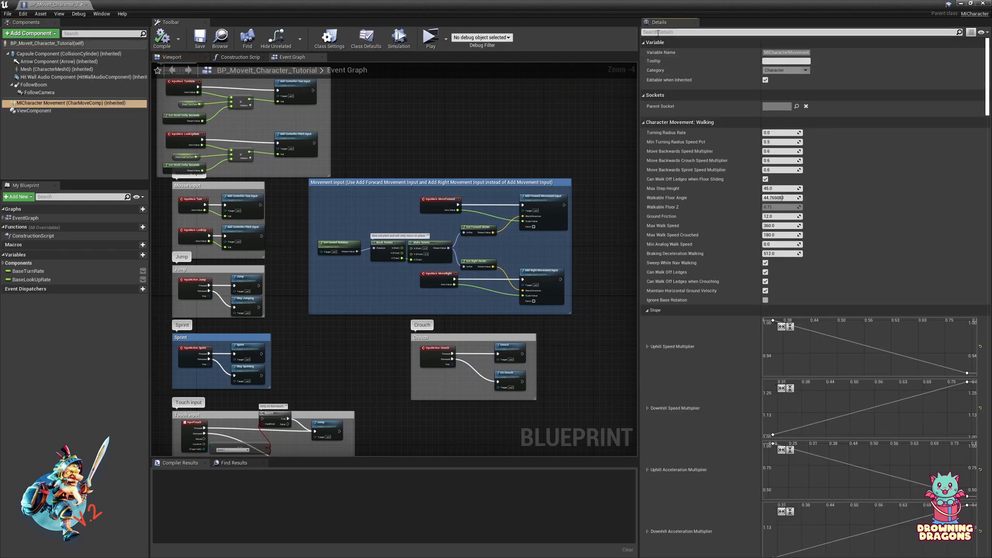
pyautogui.write('pivot')
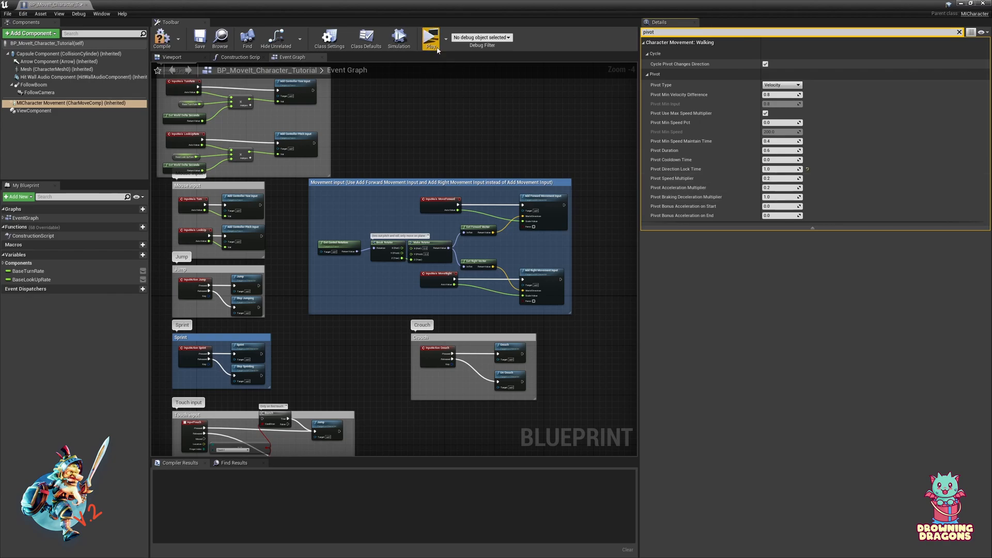
pyautogui.click(429, 37)
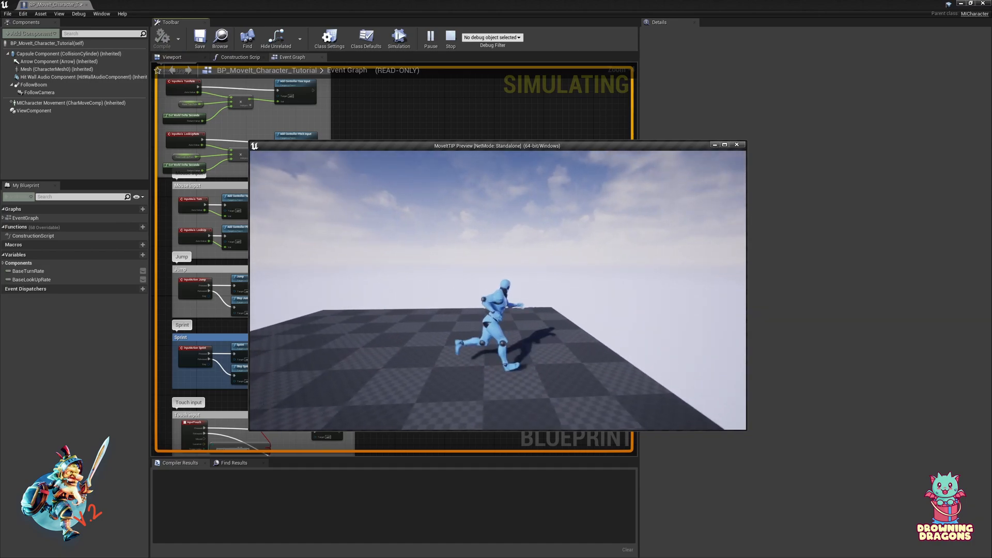
pyautogui.click(450, 37)
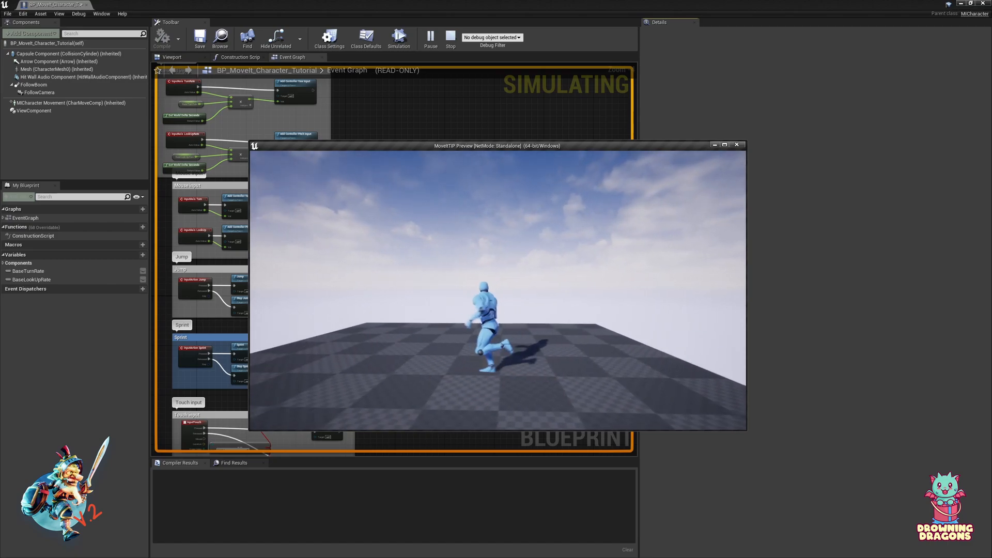
pyautogui.click(450, 38)
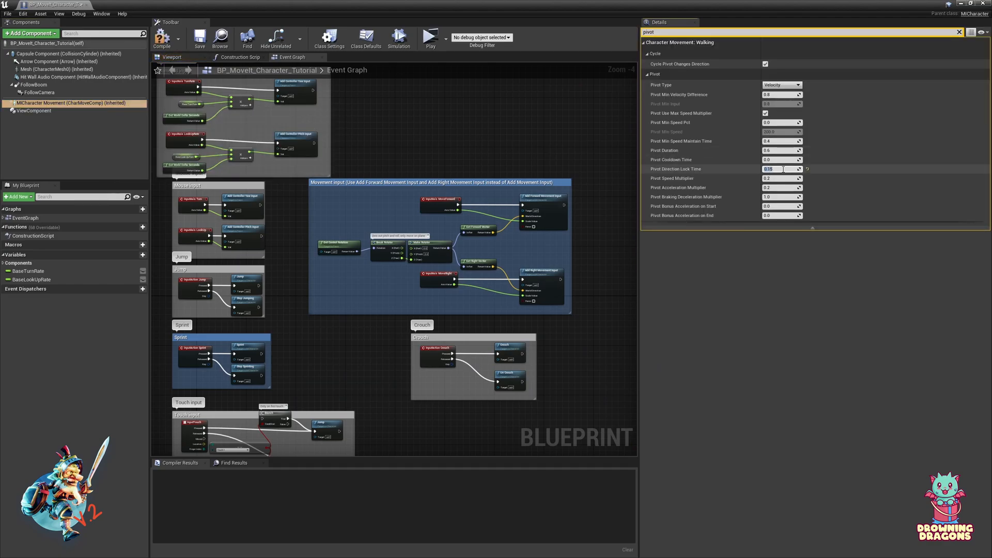
# - Adjust Pivot Direction Lock Time and run a final play-test before stopping
pyautogui.click(429, 37)
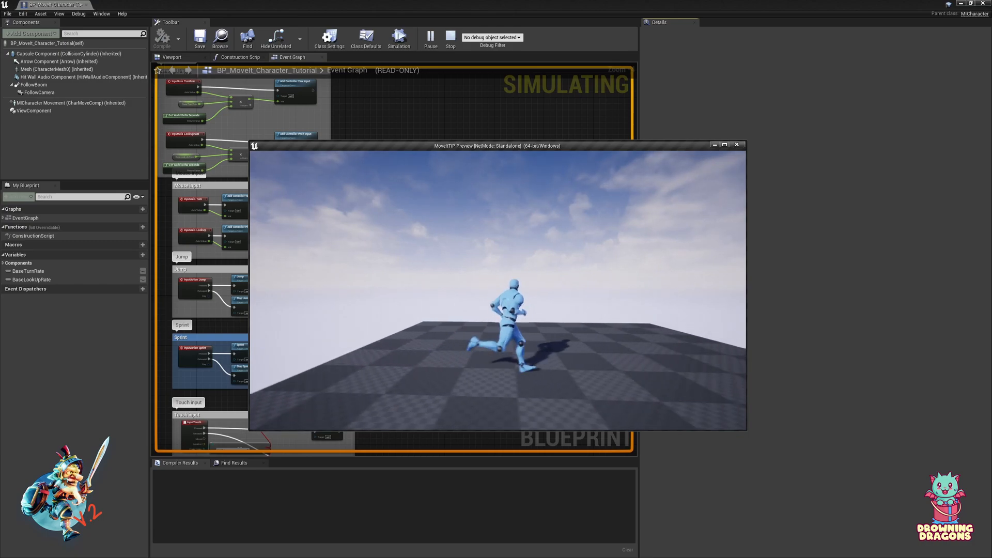
pyautogui.click(450, 36)
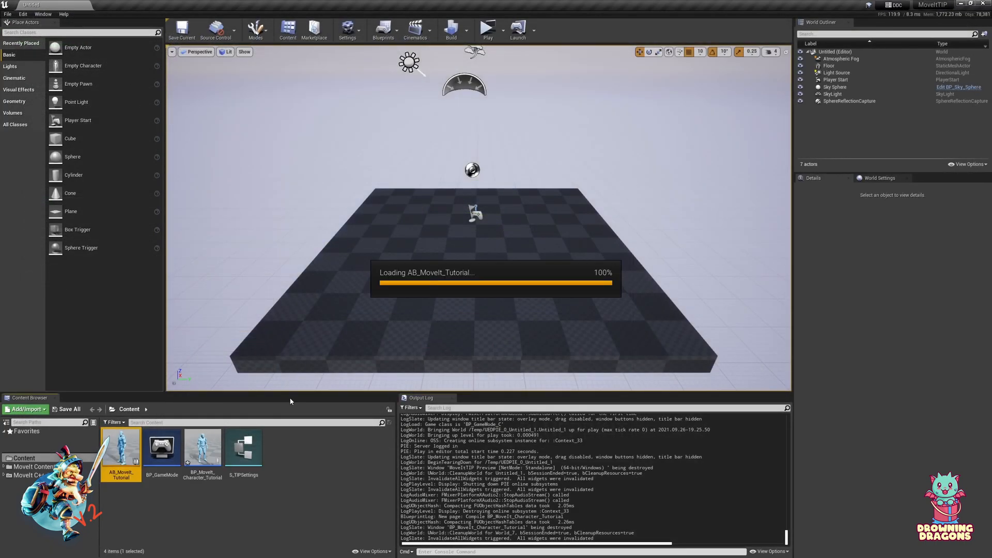
# - Open AB_MoveIt_Tutorial, filter its details for 'pivot', and go up to the Locomotion graph
pyautogui.doubleClick(120, 447)
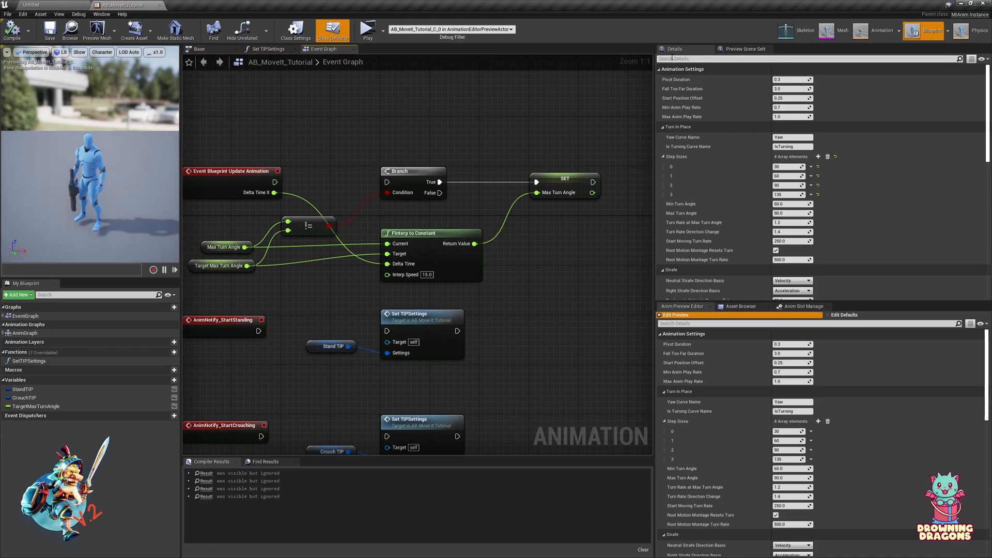
pyautogui.write('pivot')
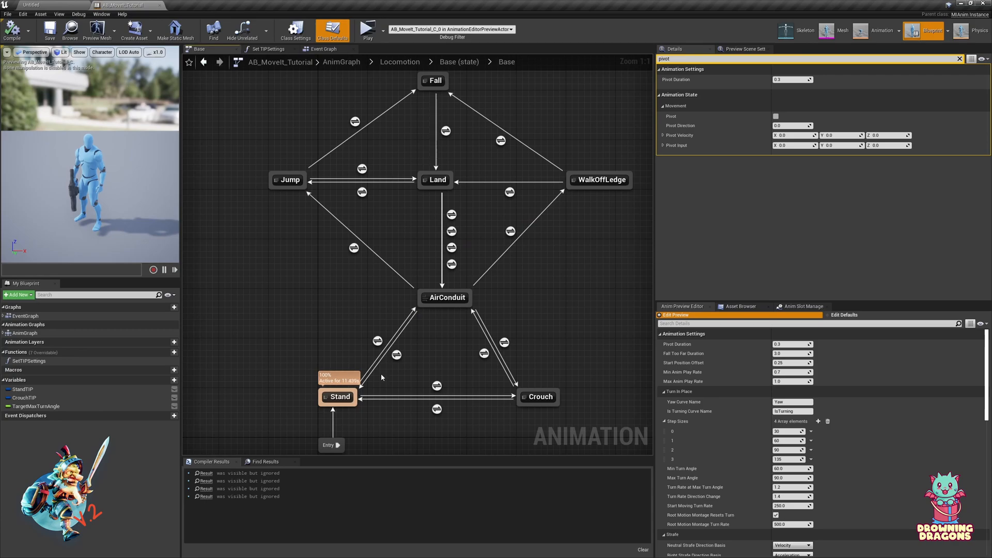
pyautogui.click(398, 61)
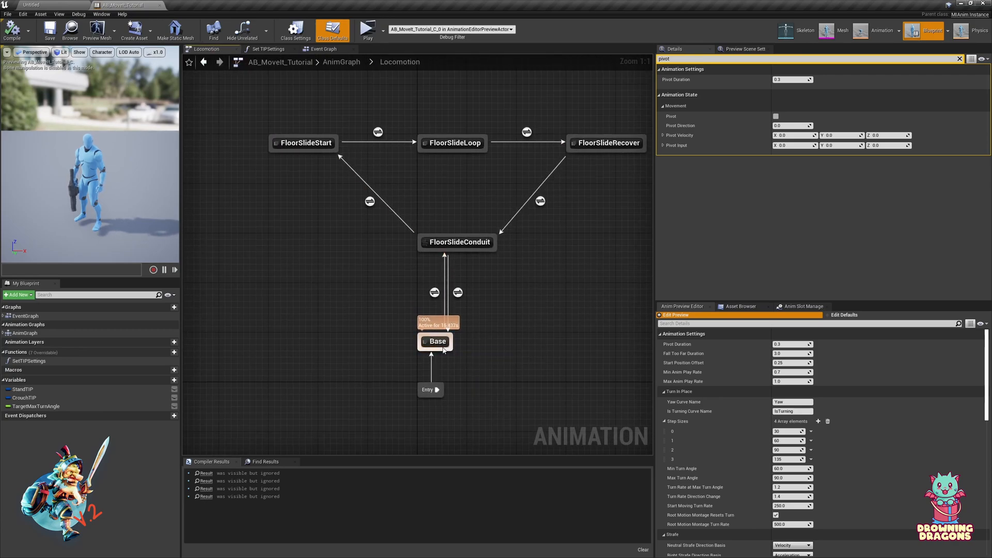
# - Enter the Base state machine, review the Pivot to Movement transition rule, and return to Stand
pyautogui.doubleClick(436, 341)
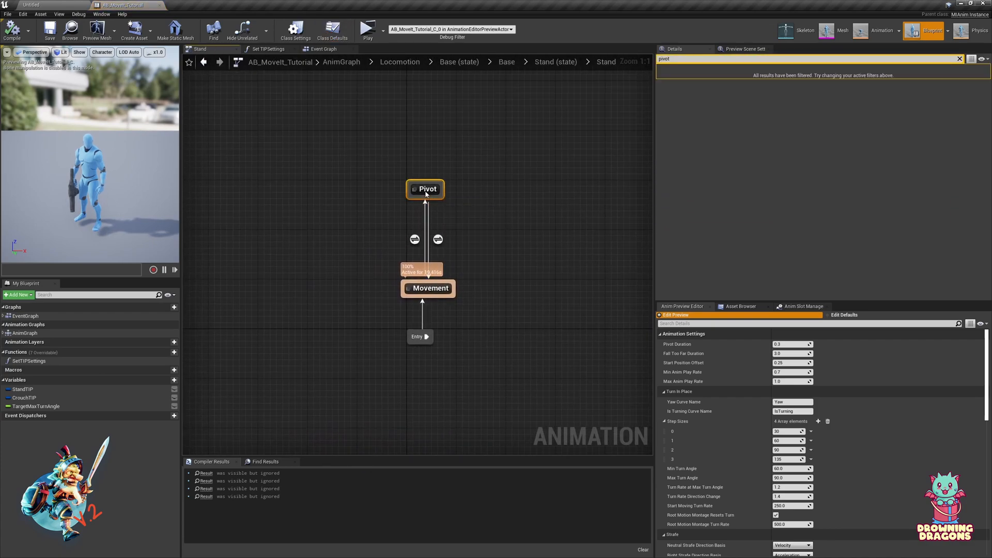
pyautogui.doubleClick(425, 188)
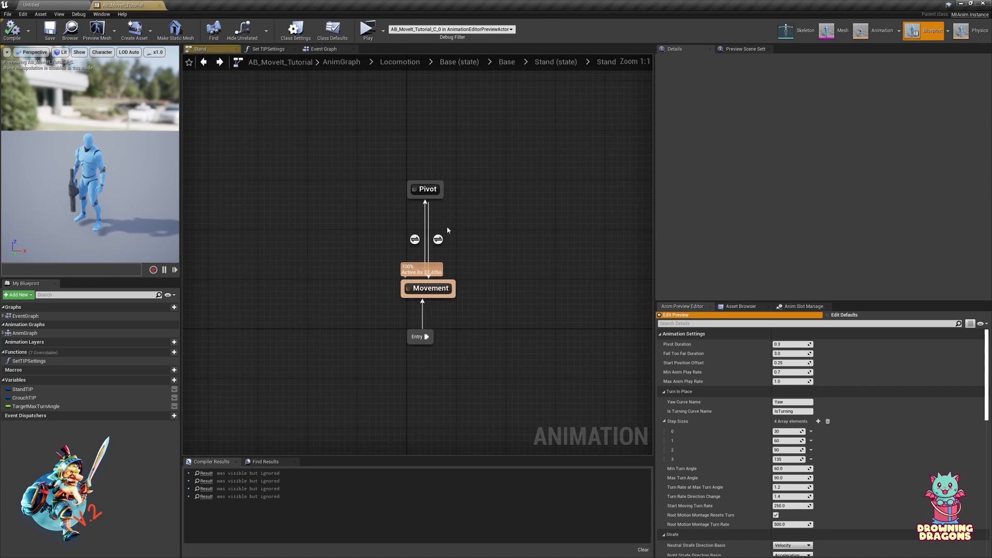
pyautogui.moveTo(438, 238)
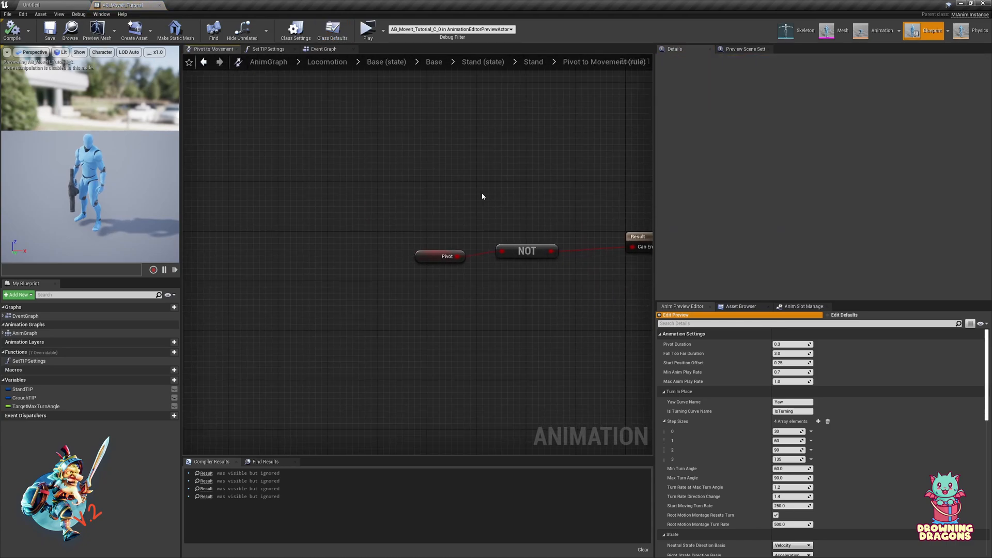
pyautogui.click(555, 61)
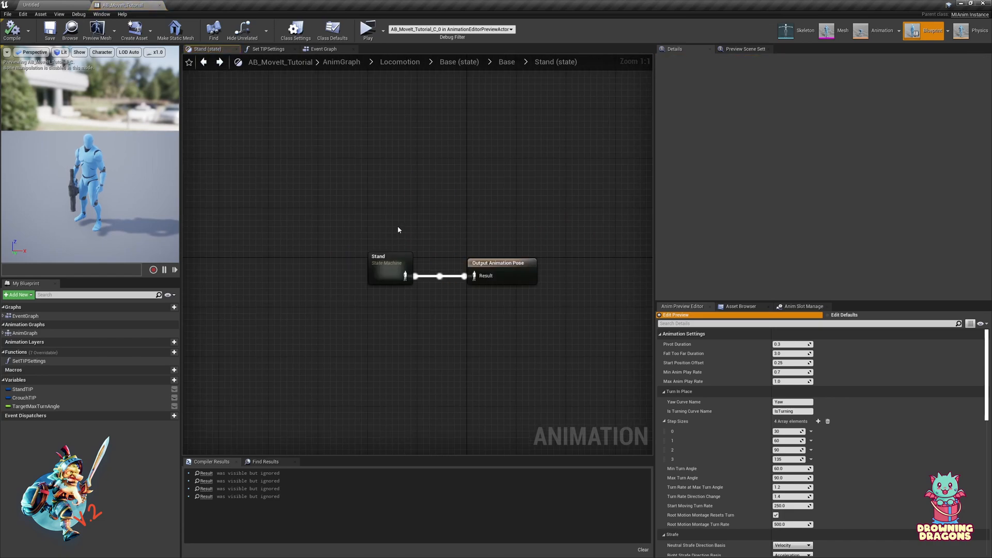
# - Change the default Pivot Duration in Class Defaults and recompile the blueprint
pyautogui.click(332, 30)
pyautogui.write('pivot')
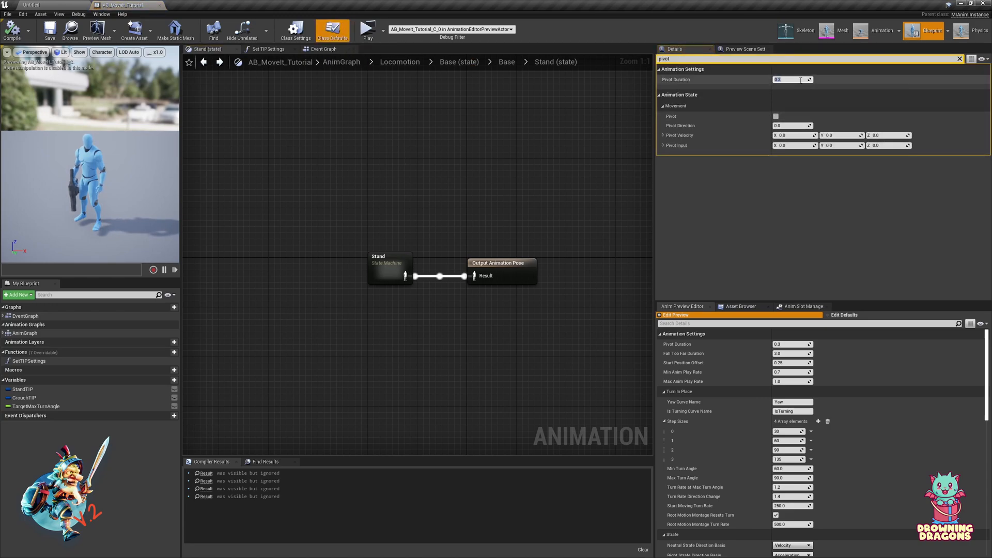
pyautogui.click(367, 29)
pyautogui.write('0.1')
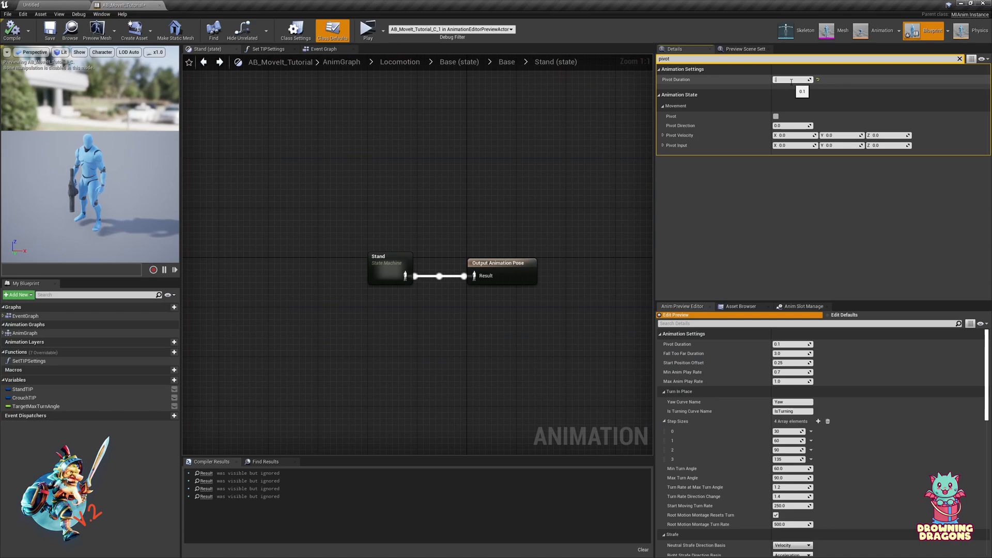
pyautogui.click(365, 30)
pyautogui.write('0.3')
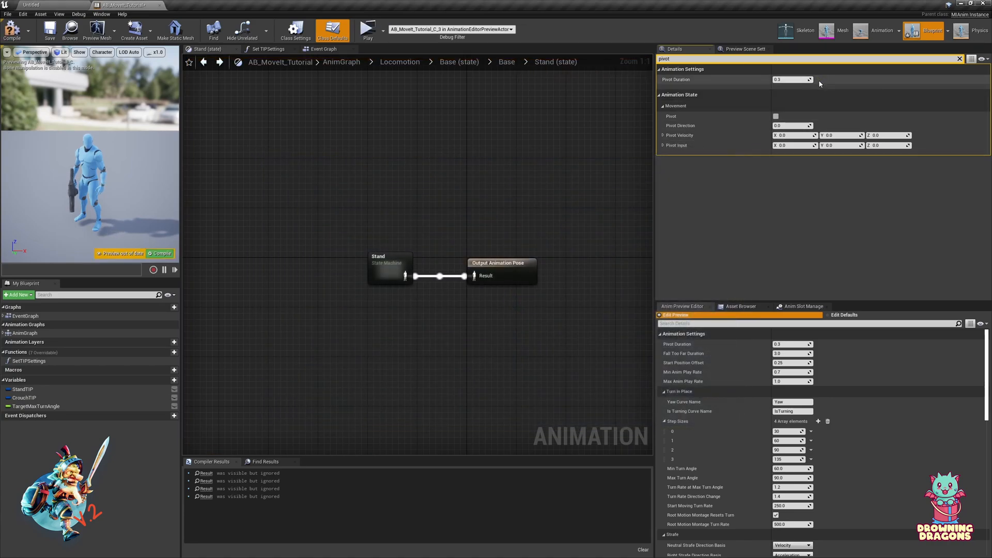
# - Play-test the character's pivoting briefly and stop the session
pyautogui.click(368, 30)
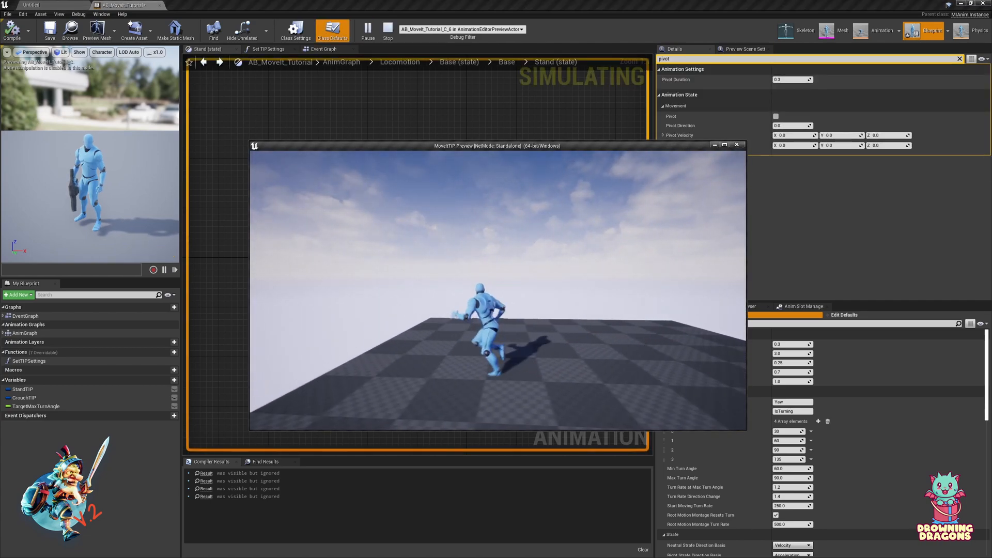
pyautogui.click(388, 29)
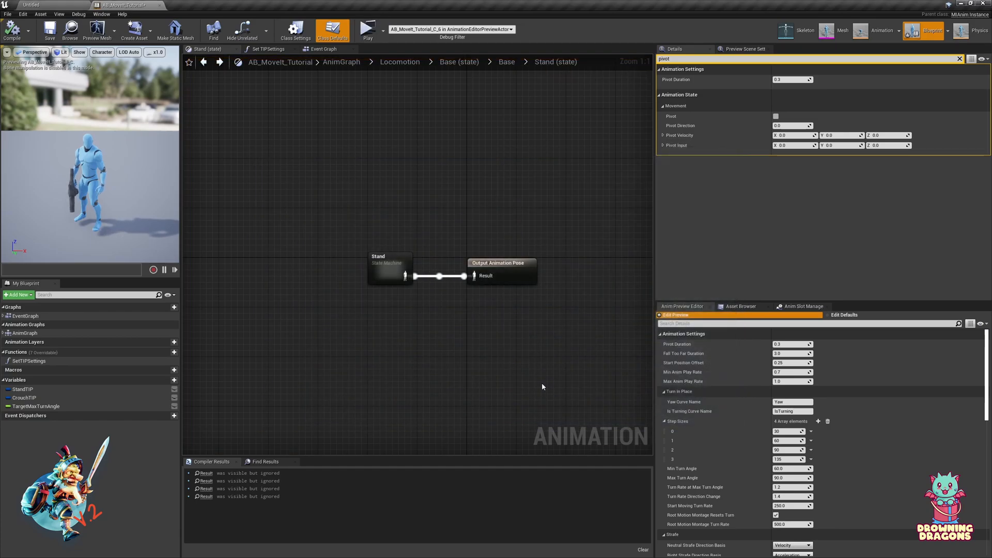
pyautogui.moveTo(522, 210)
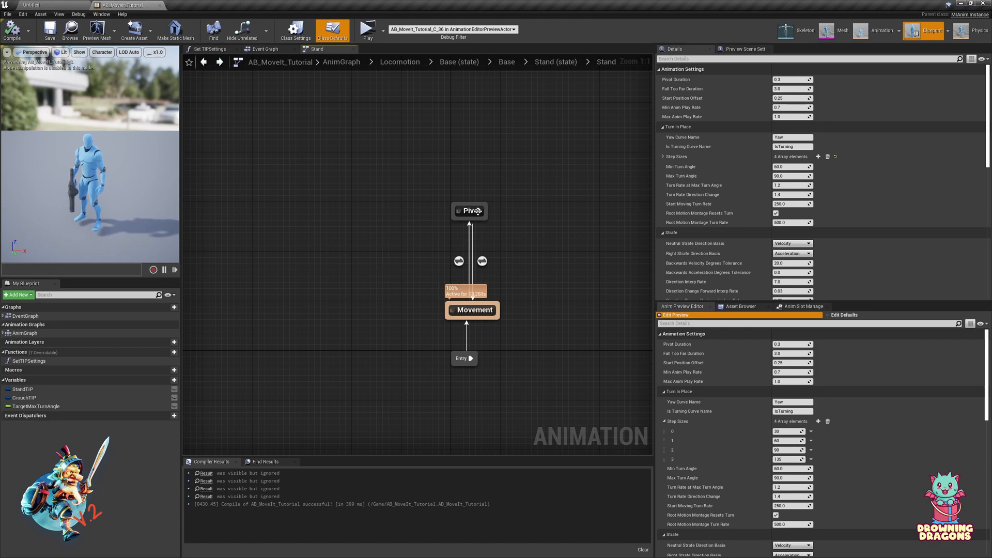
# - Wire Pivot Direction into the Light and Regular pivot blend space players' Direction inputs
pyautogui.doubleClick(469, 210)
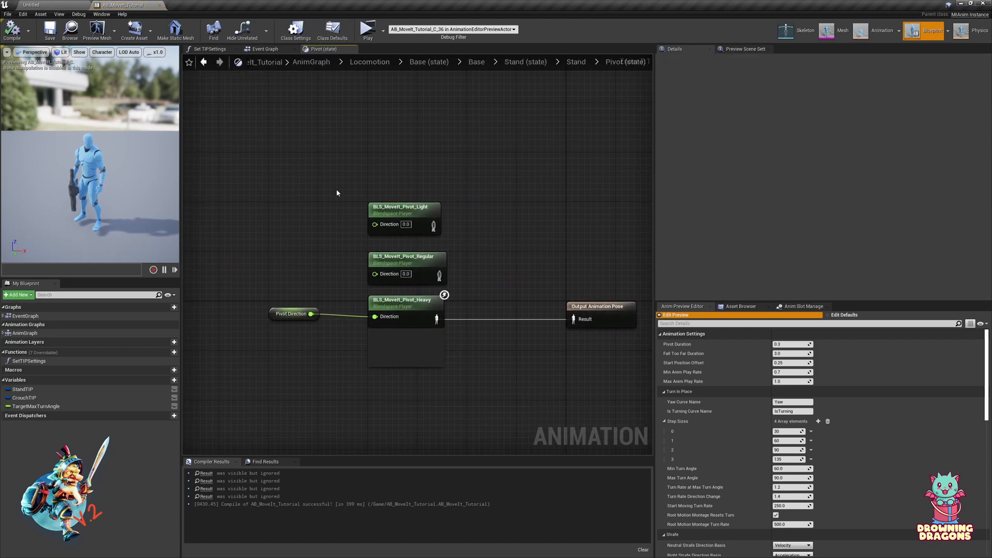
pyautogui.moveTo(345, 273)
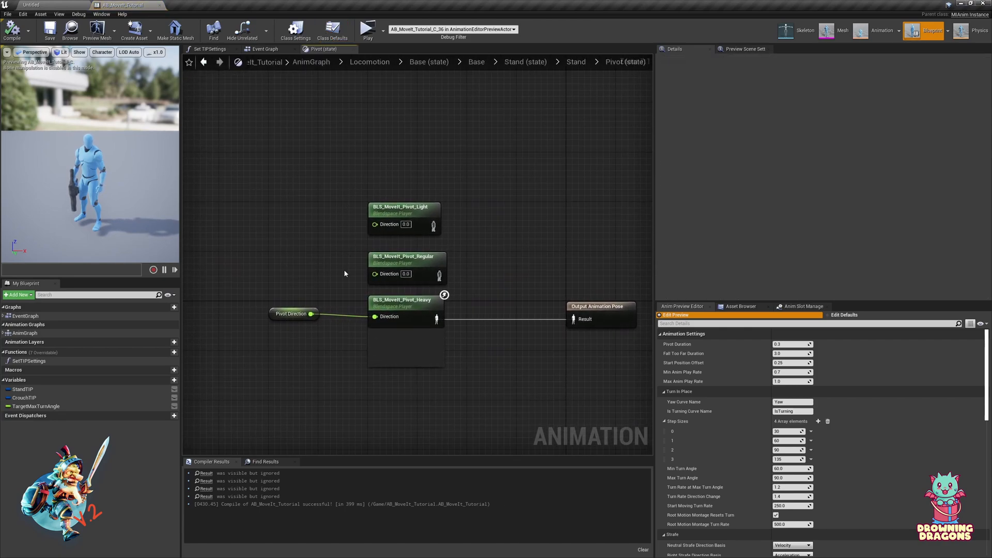
pyautogui.moveTo(410, 307)
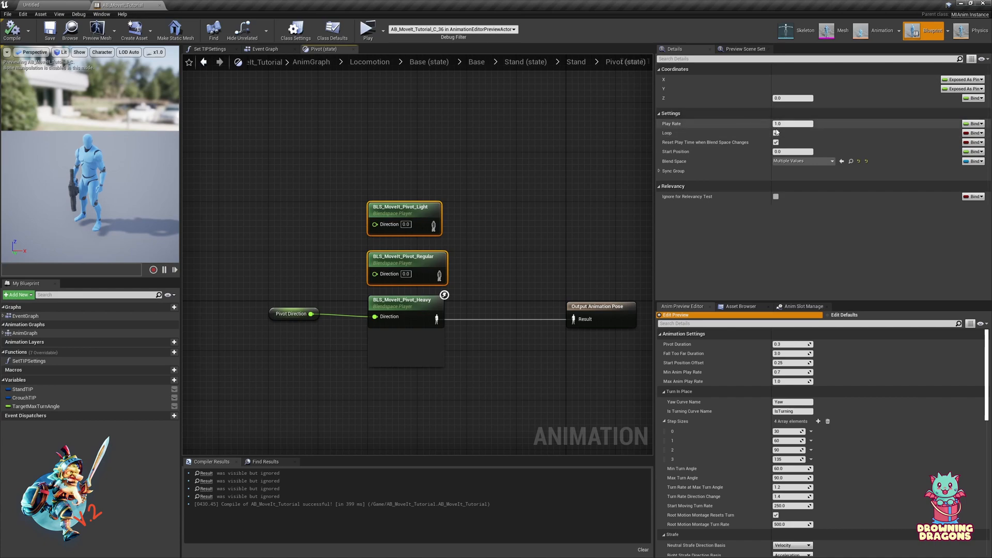
pyautogui.click(776, 133)
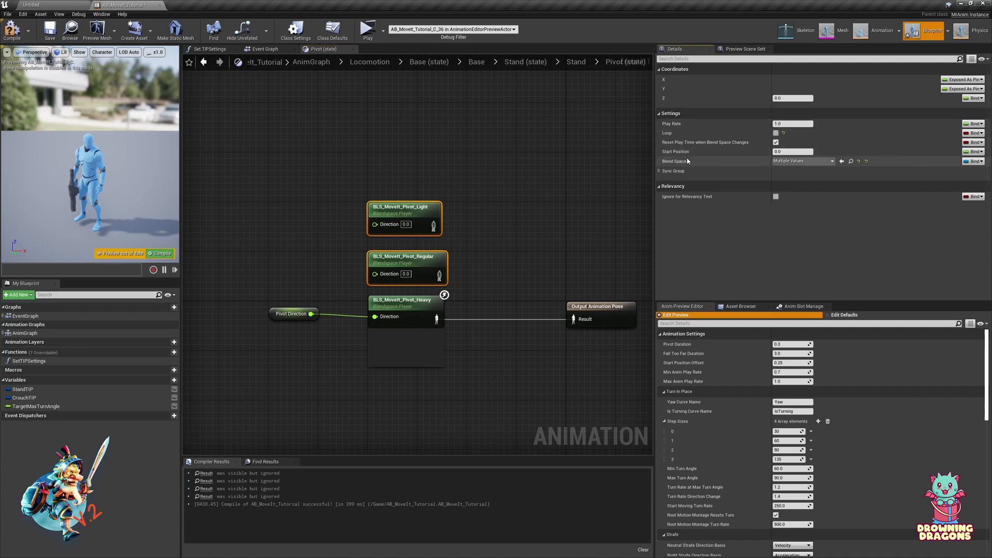
pyautogui.moveTo(500, 220)
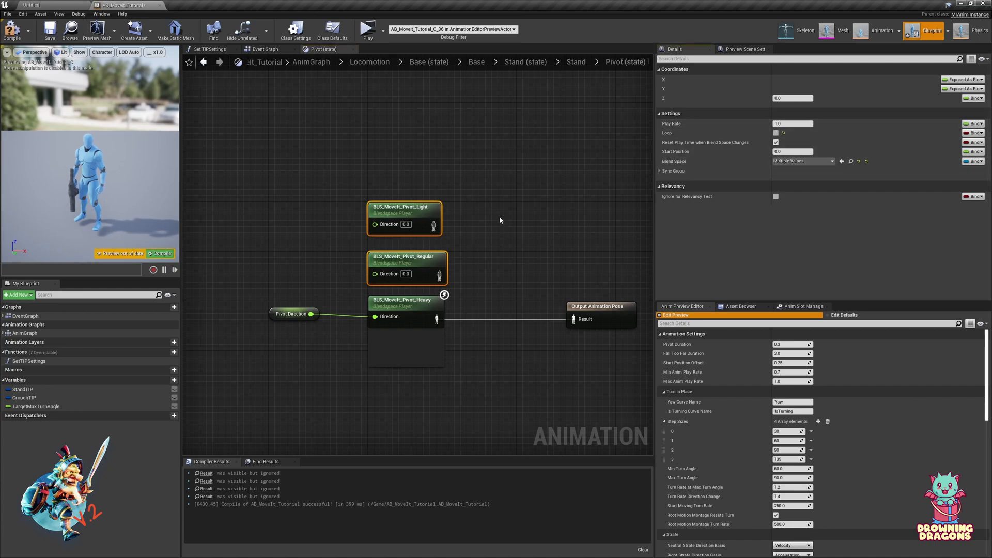
pyautogui.moveTo(509, 246)
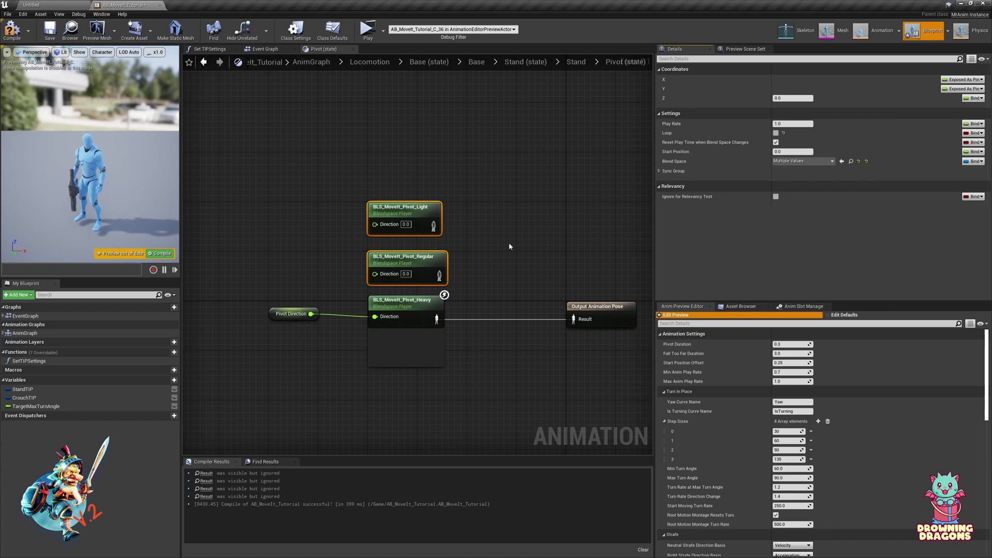
pyautogui.click(482, 289)
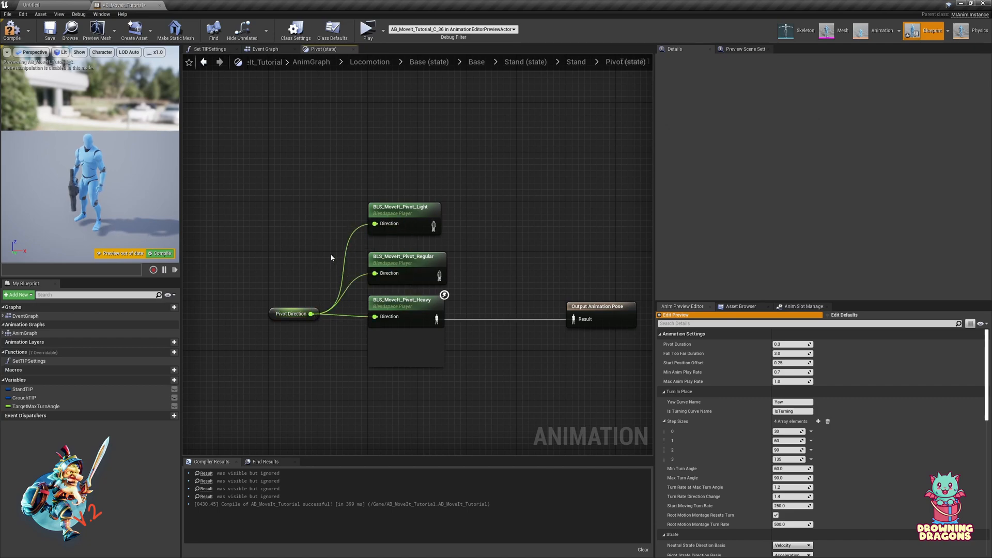
pyautogui.moveTo(474, 280)
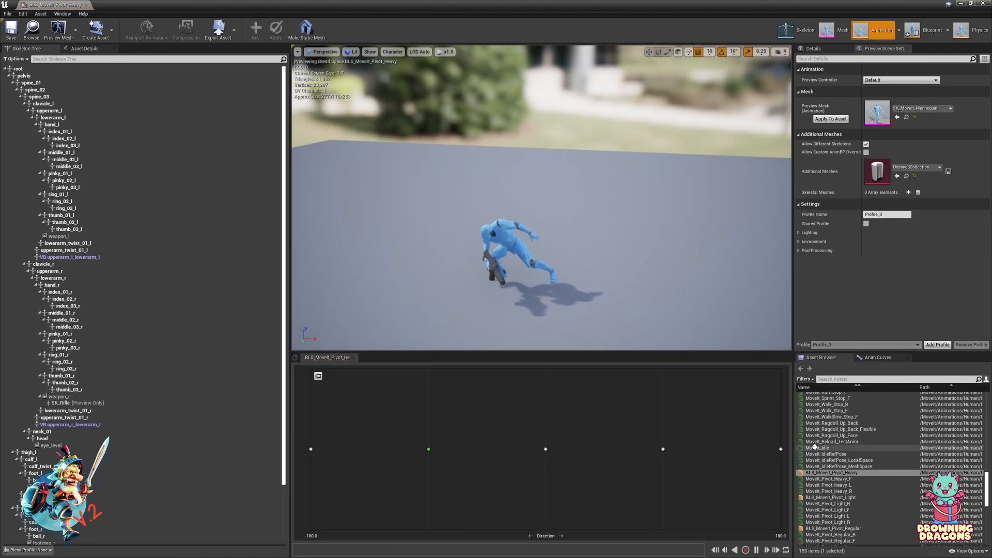
# - Connect the BLS_MoveIt_Pivot_Light player's pose to Output Animation Pose
pyautogui.click(829, 496)
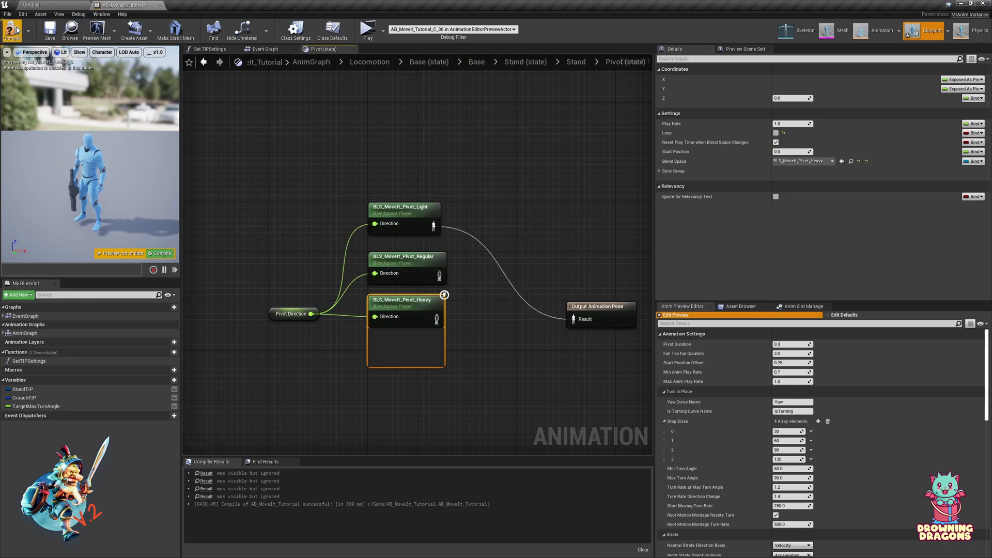
# - Recompile, check Class Defaults and the Pivot state wiring, then launch a new-window play-test
pyautogui.click(368, 30)
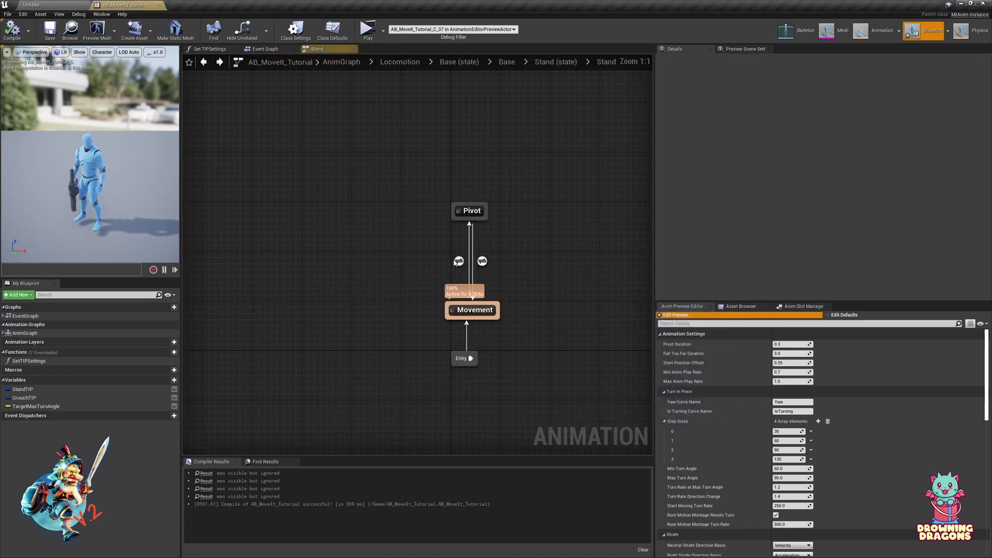
pyautogui.click(457, 260)
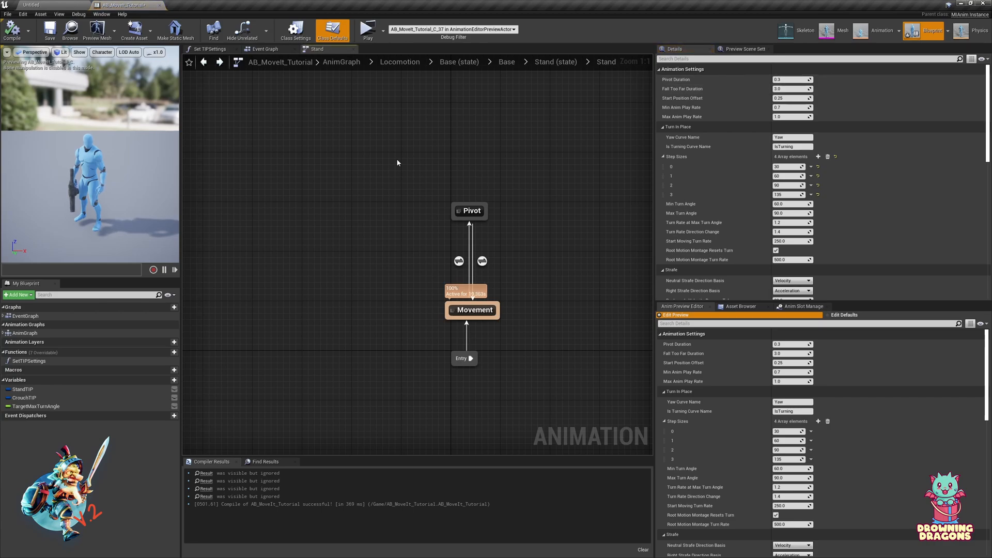
pyautogui.doubleClick(469, 210)
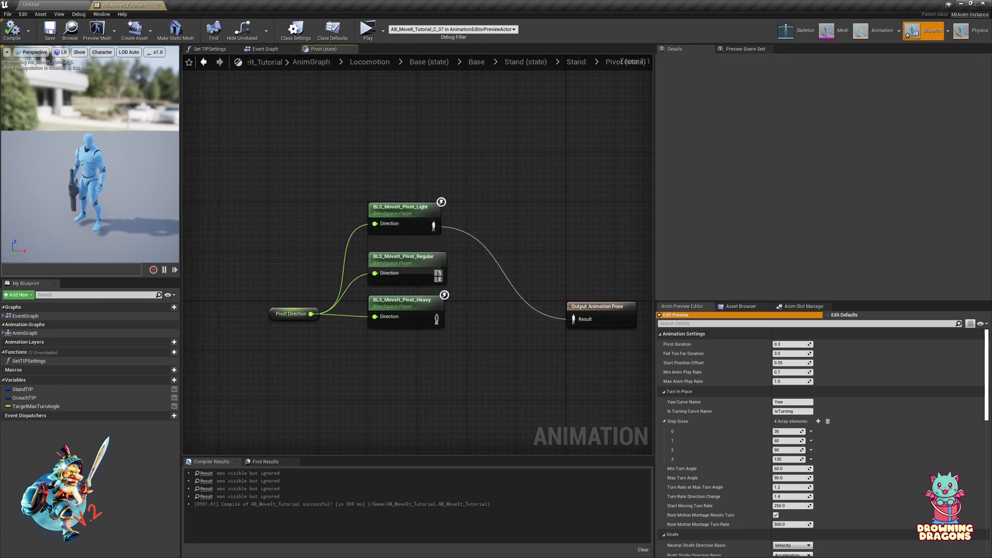
pyautogui.moveTo(368, 30)
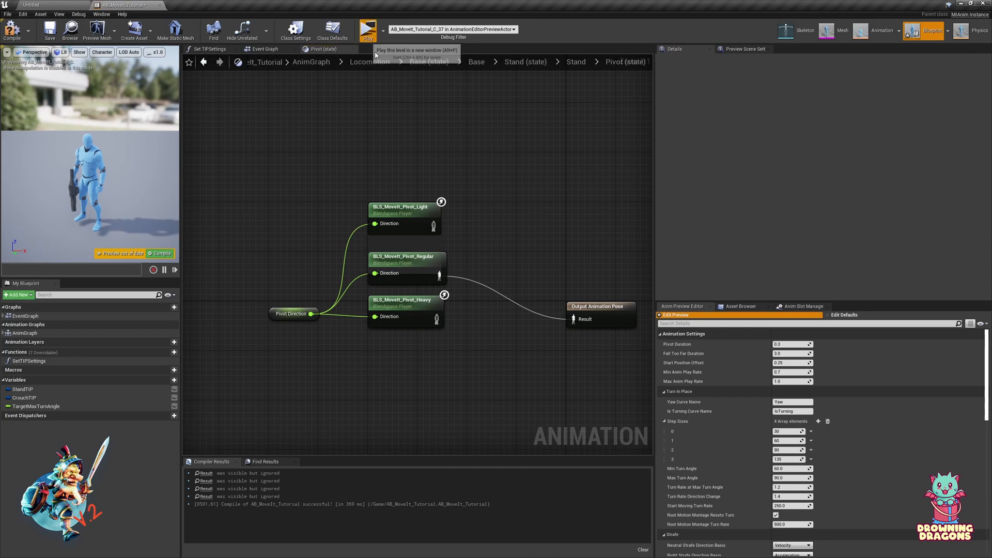
pyautogui.click(366, 30)
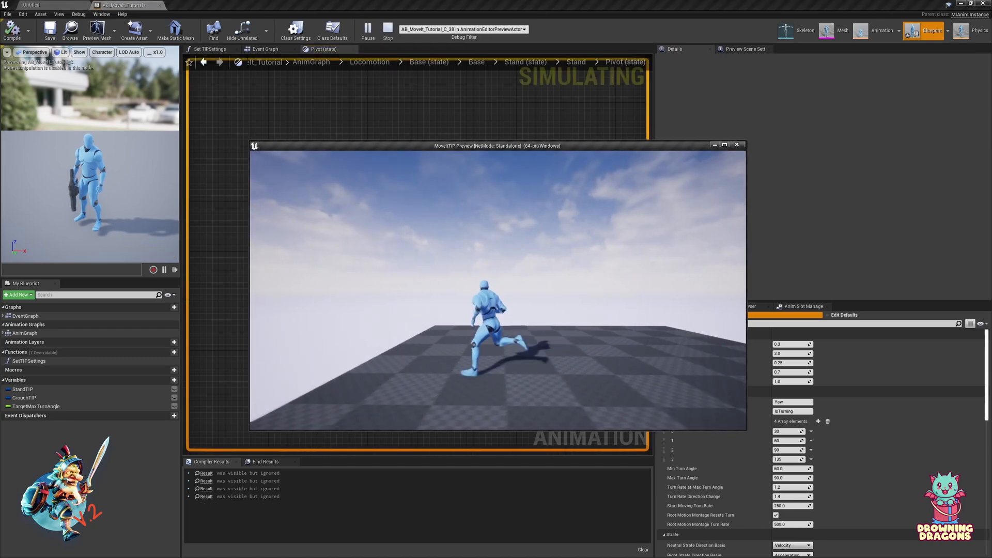